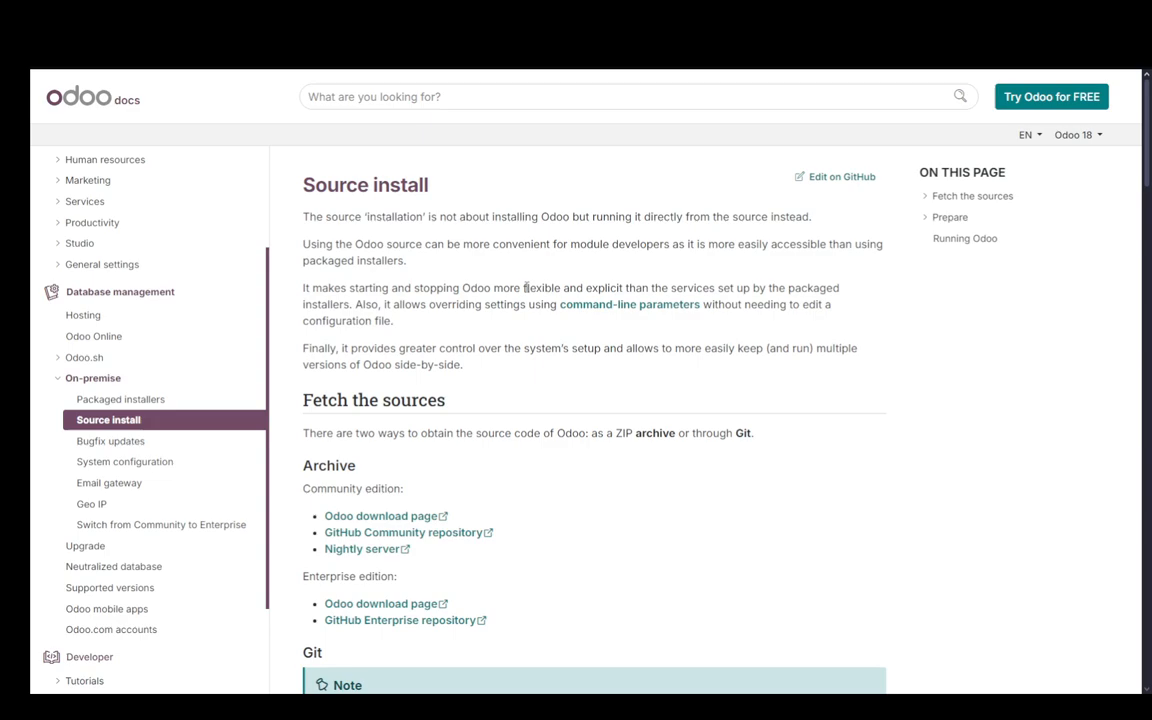
- Scroll to the Git section and show the Linux clone commands instead of Windows
scroll(down, 3)
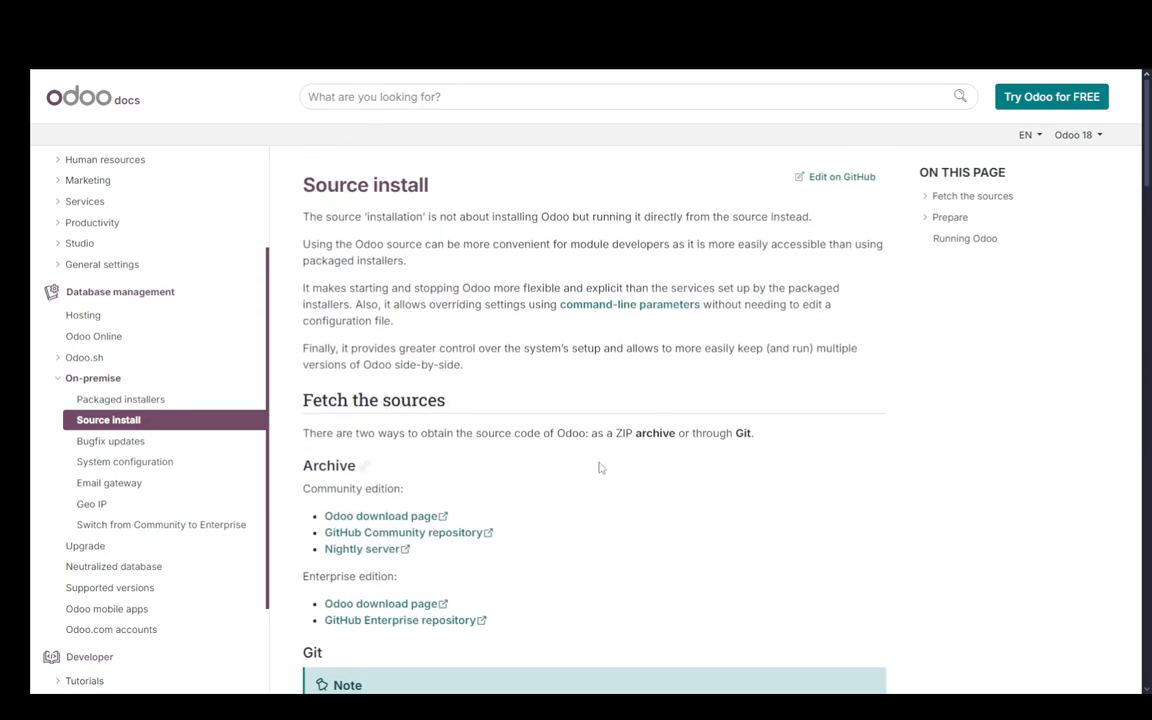
scroll(down, 3)
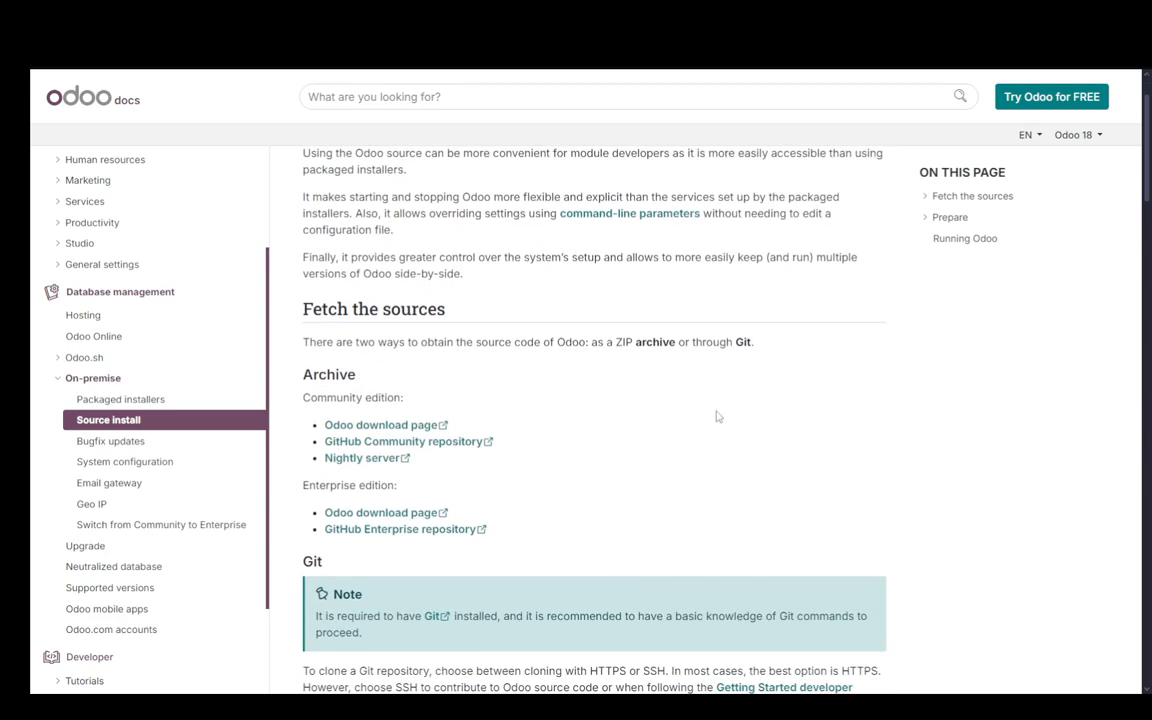
mouse_move(818, 356)
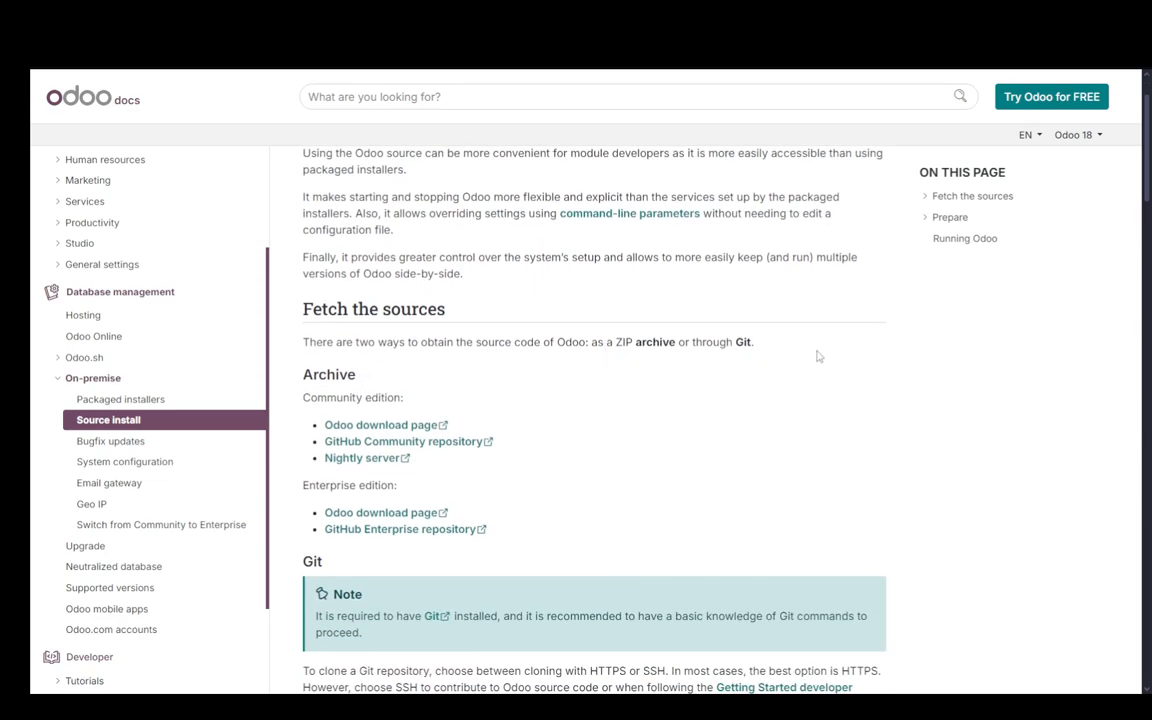
scroll(down, 3)
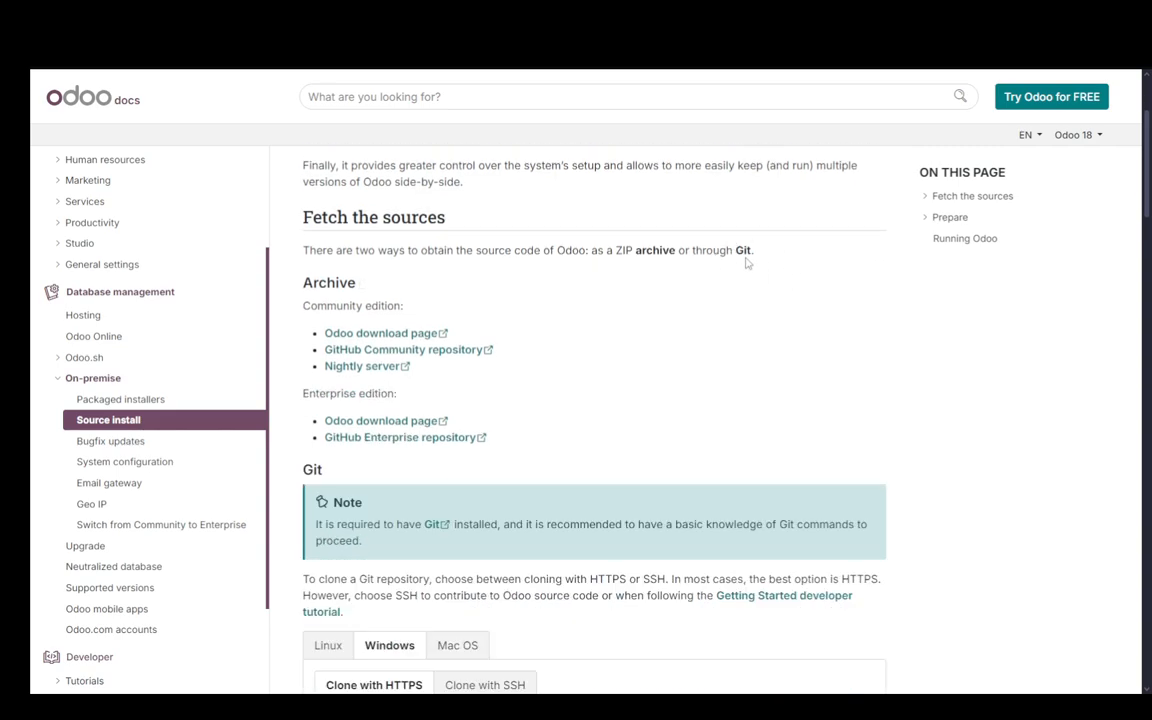
mouse_move(716, 336)
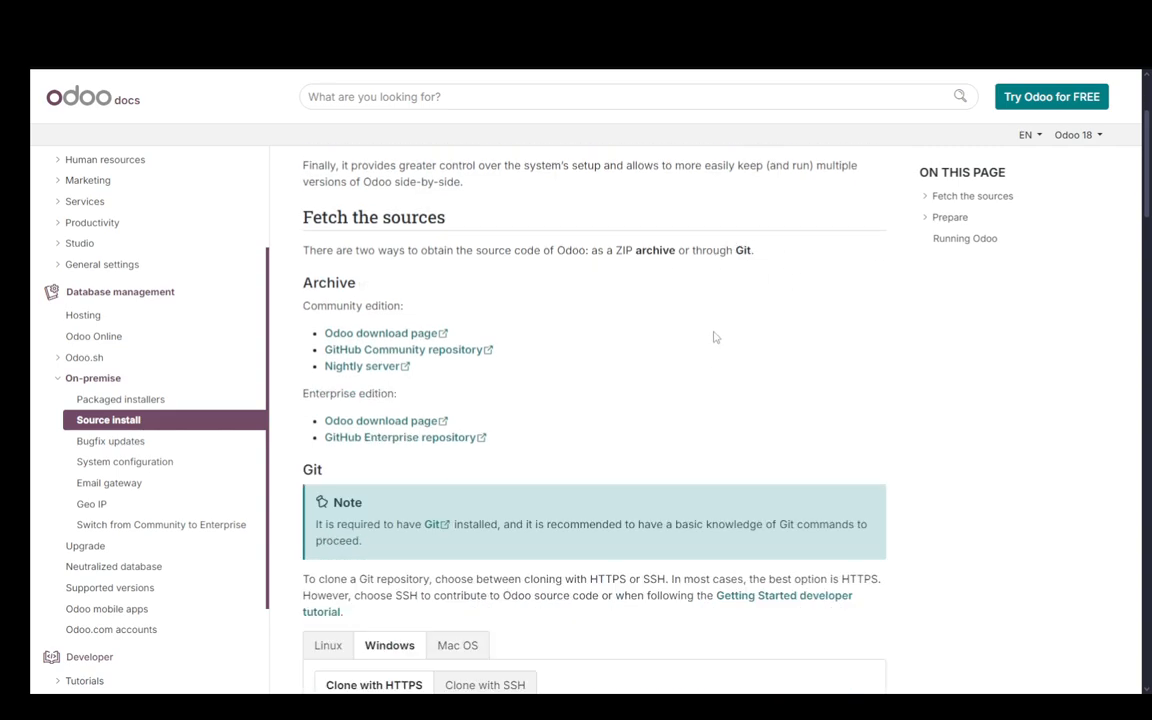
scroll(down, 3)
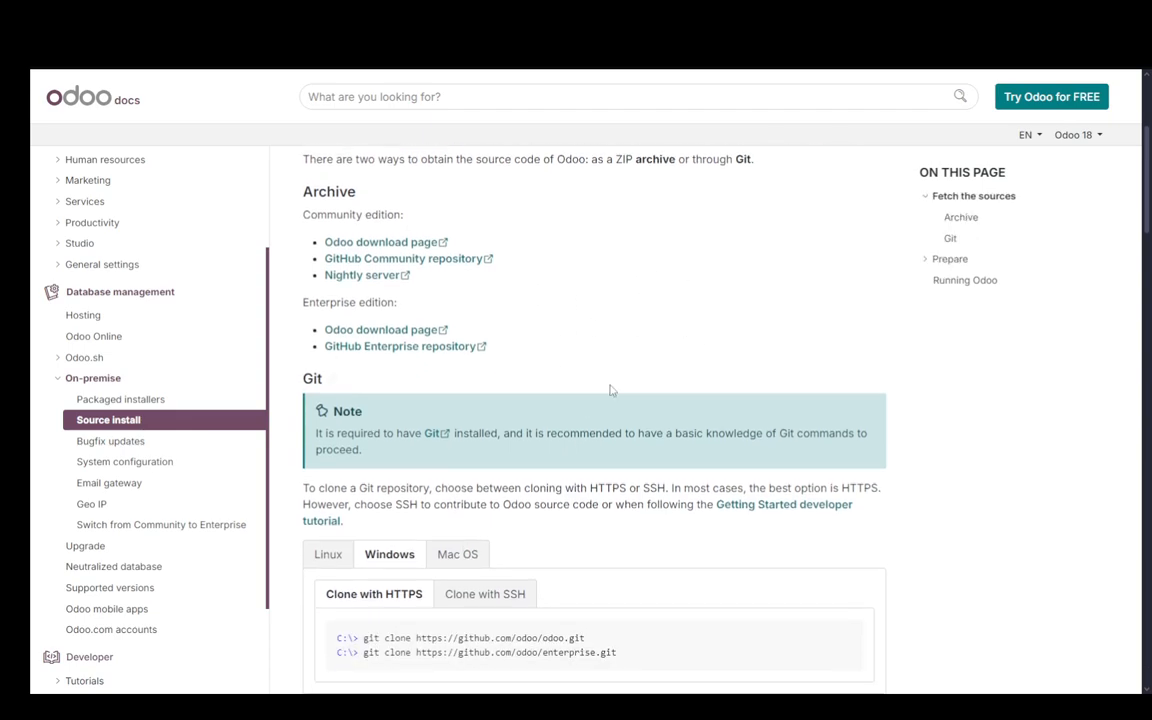
scroll(up, 3)
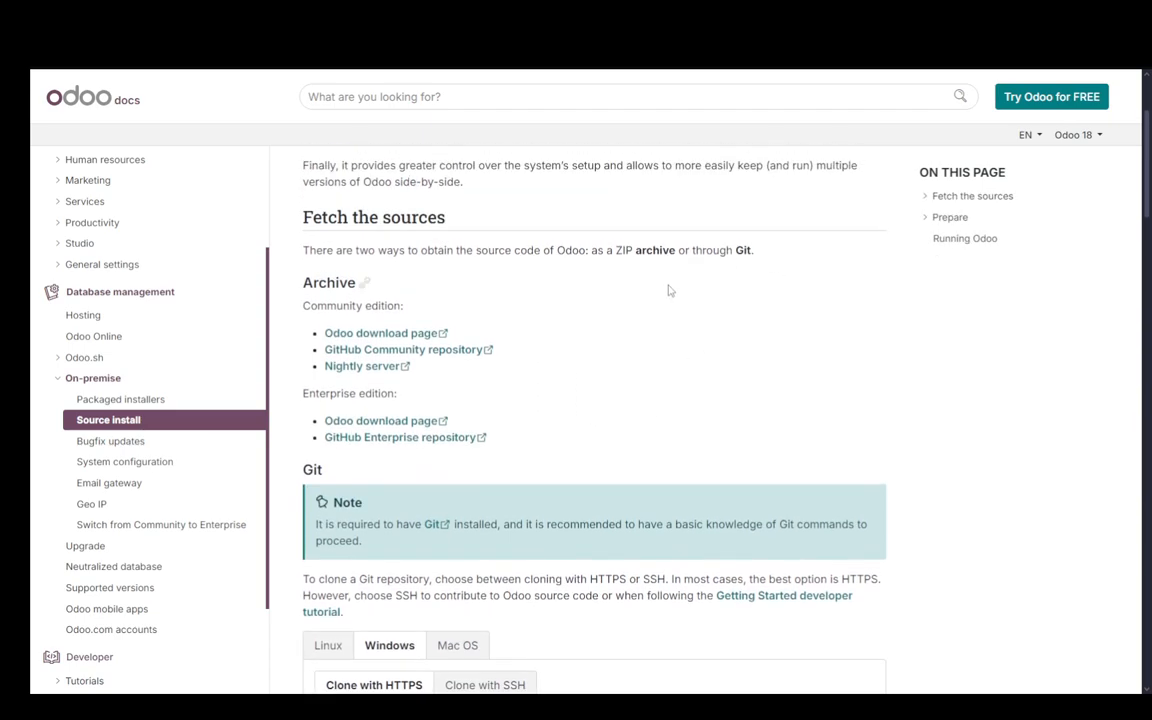
mouse_move(734, 268)
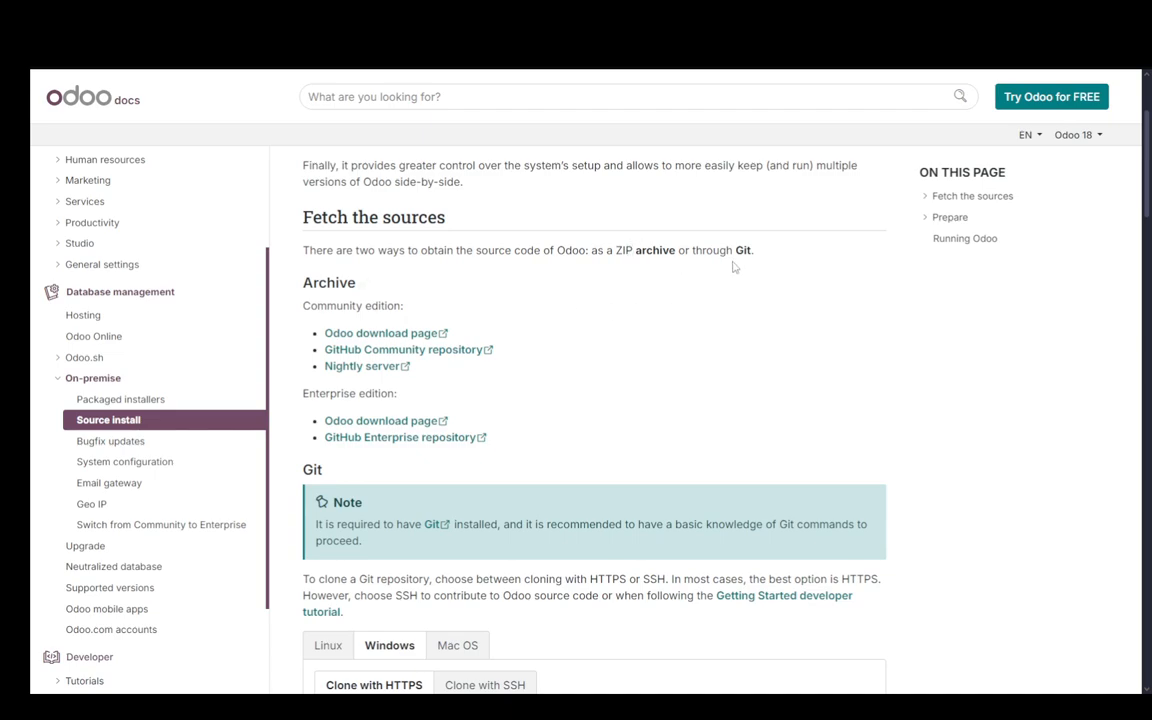
mouse_move(704, 232)
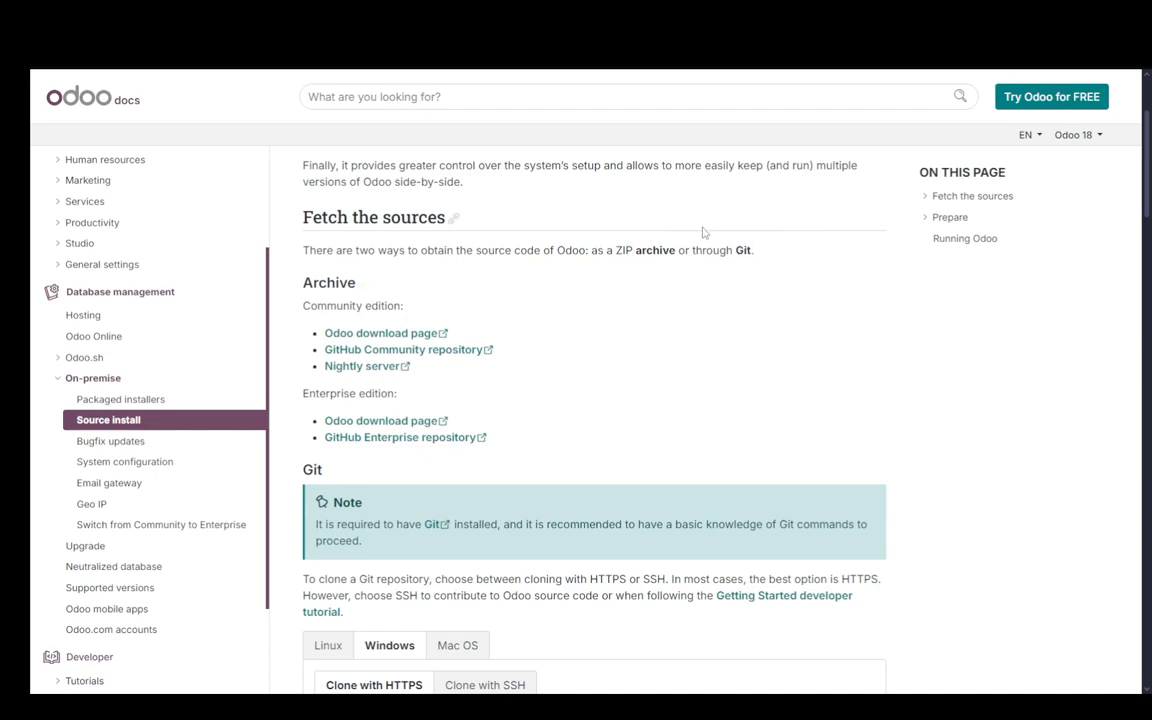
mouse_move(484, 272)
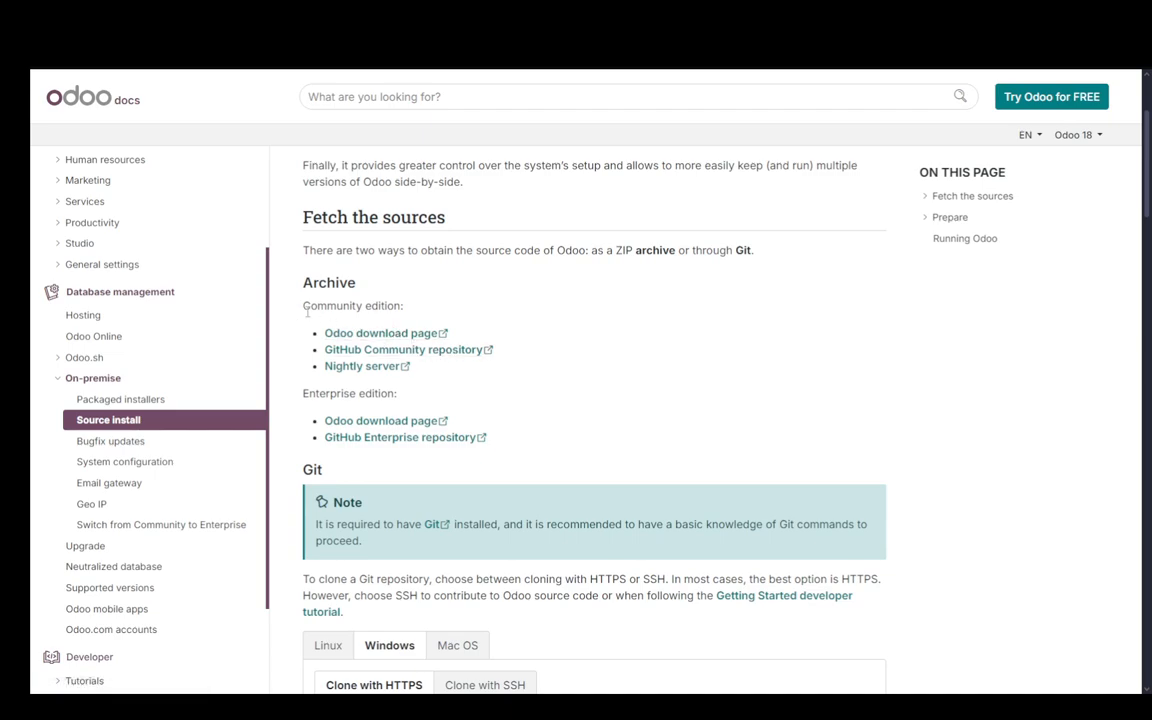
mouse_move(380, 420)
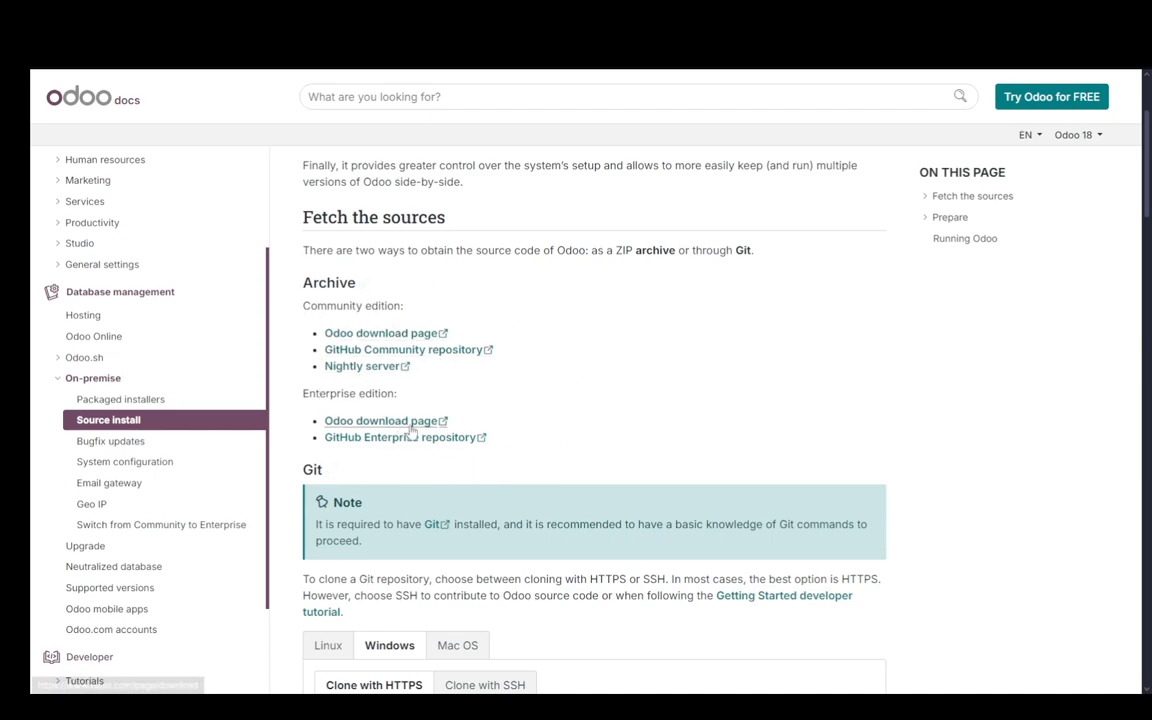
mouse_move(380, 332)
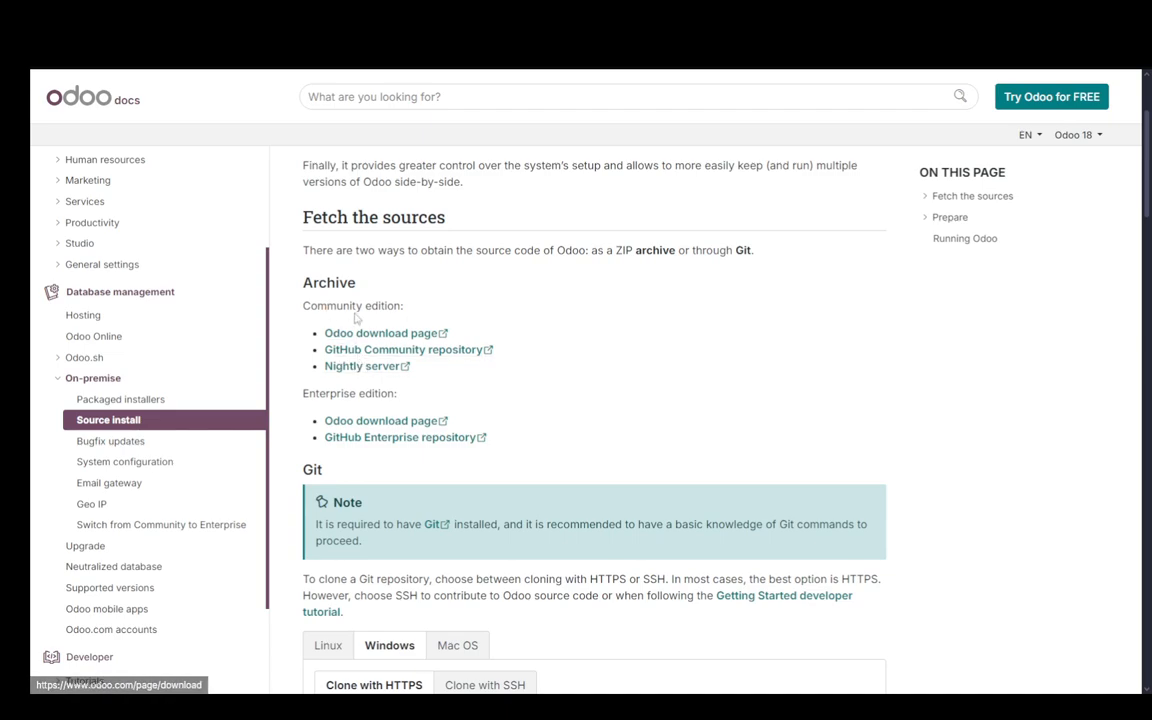
mouse_move(364, 408)
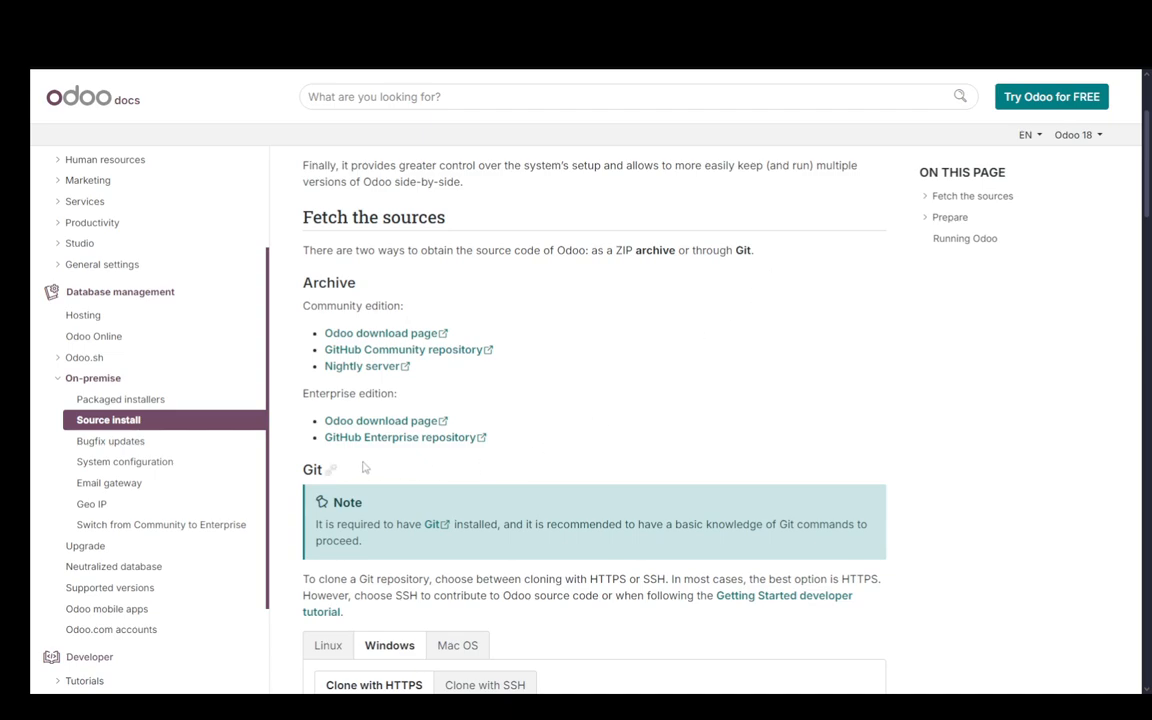
mouse_move(516, 448)
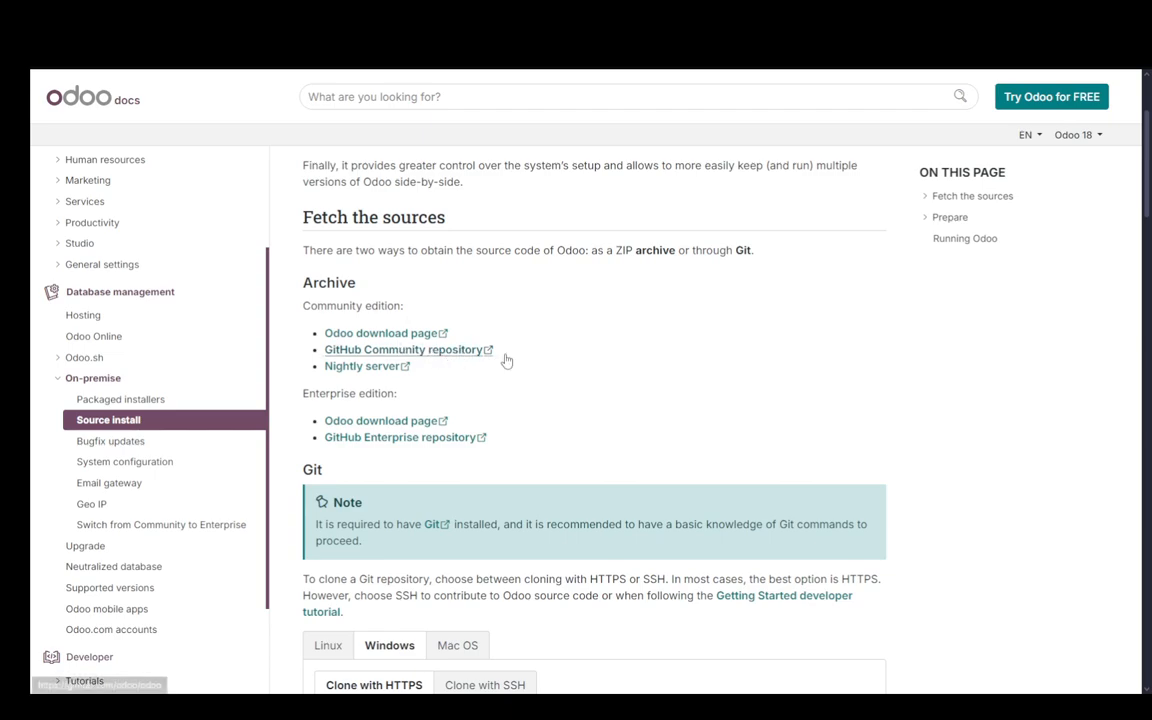
mouse_move(458, 392)
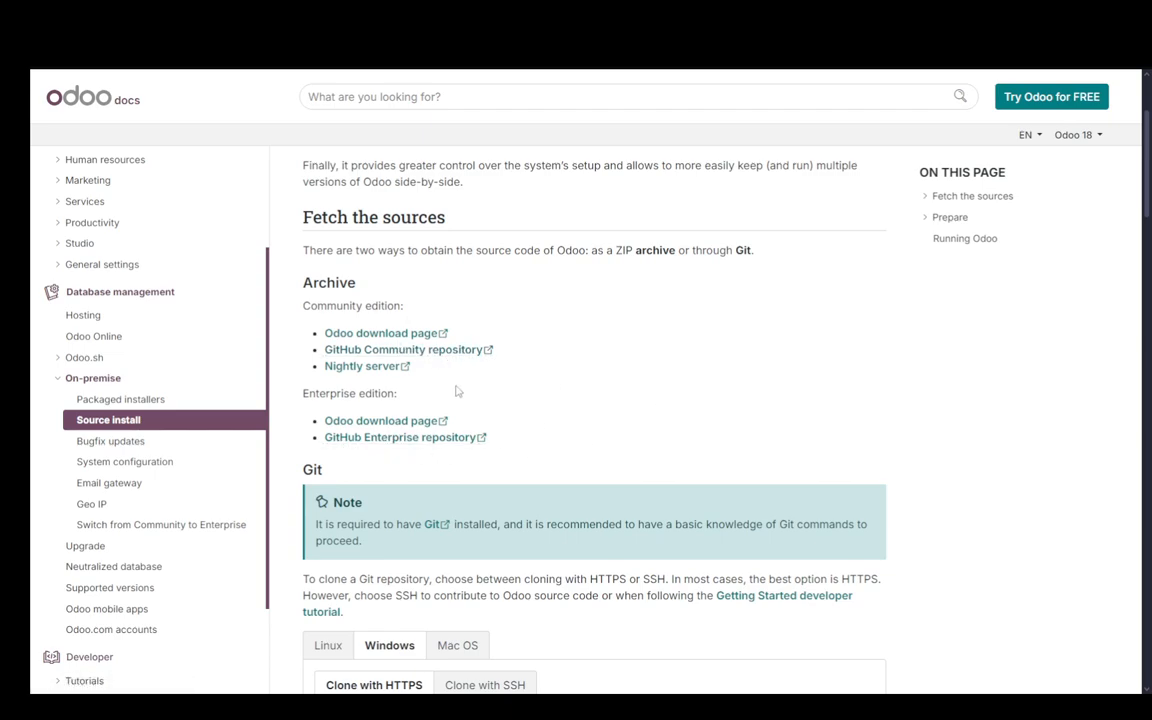
mouse_move(472, 394)
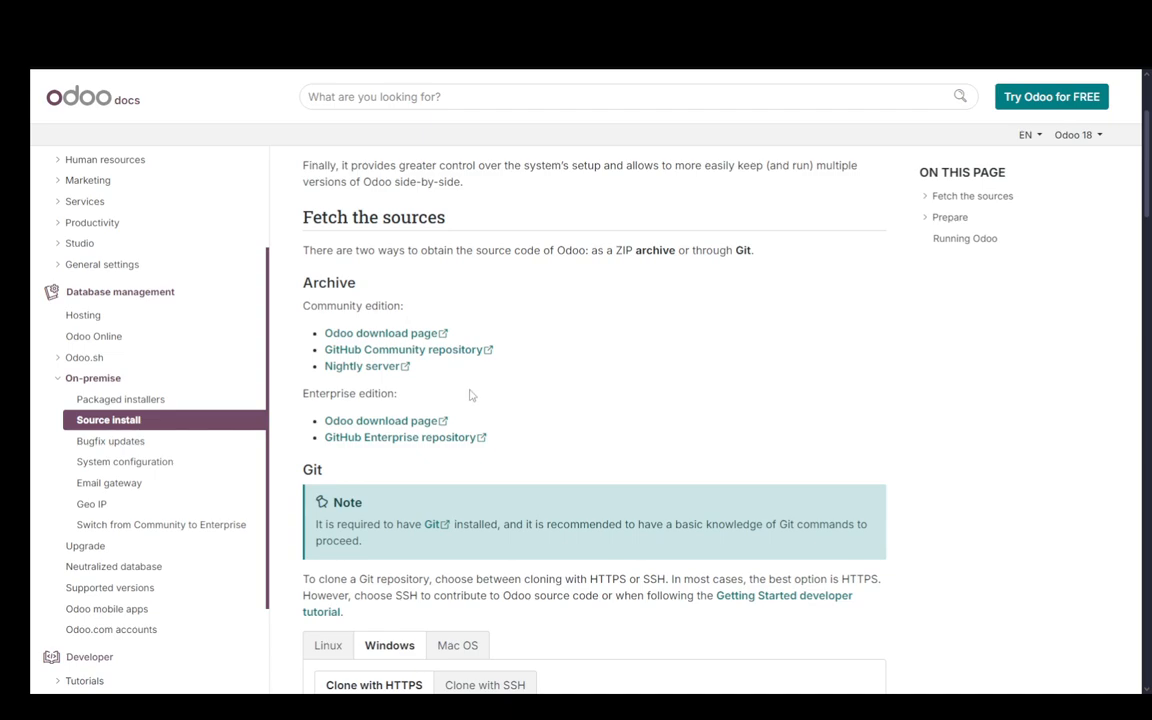
scroll(down, 3)
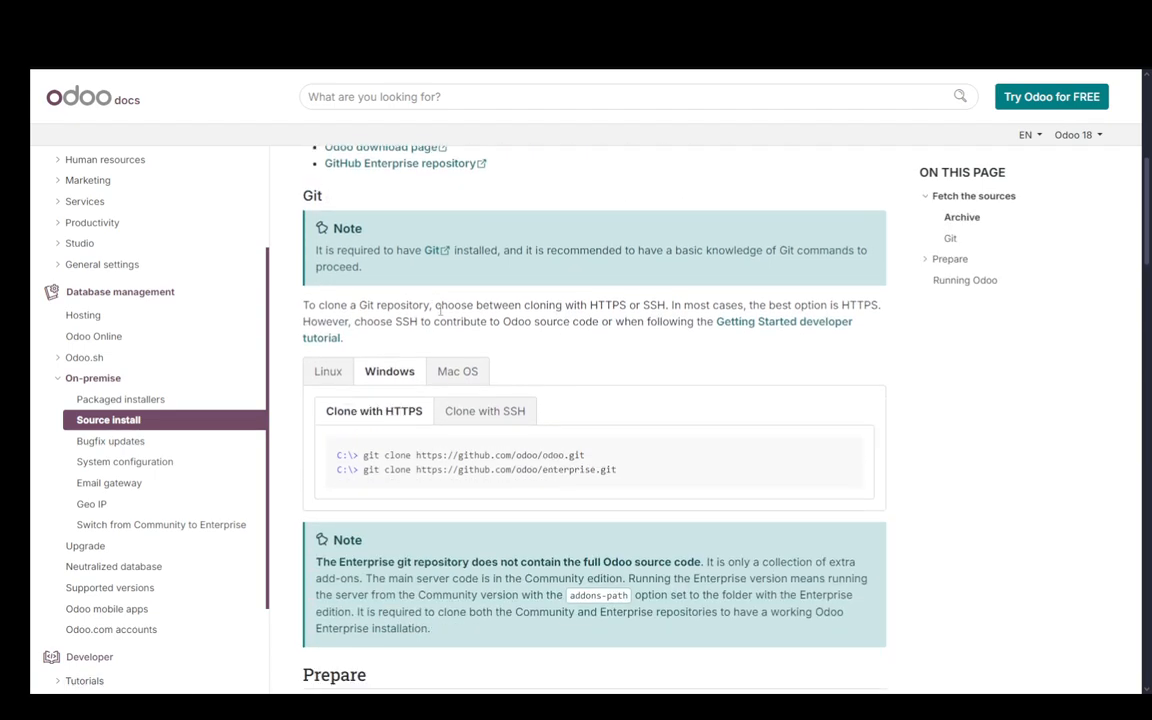
click(328, 370)
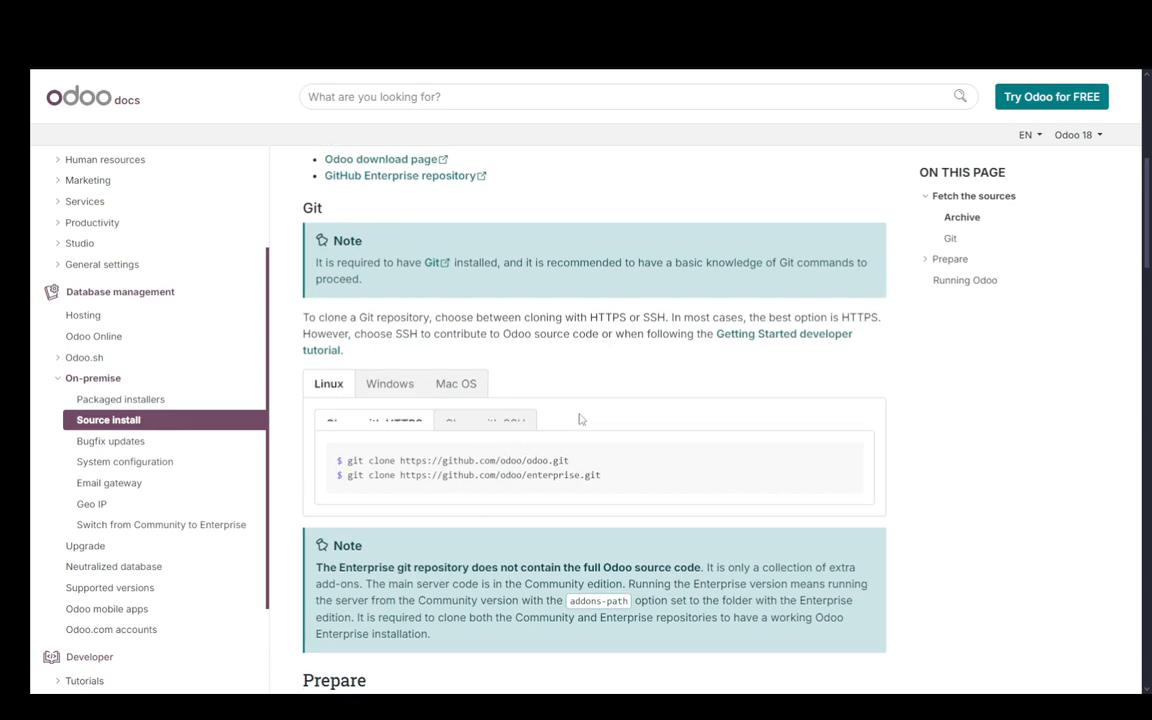
scroll(up, 3)
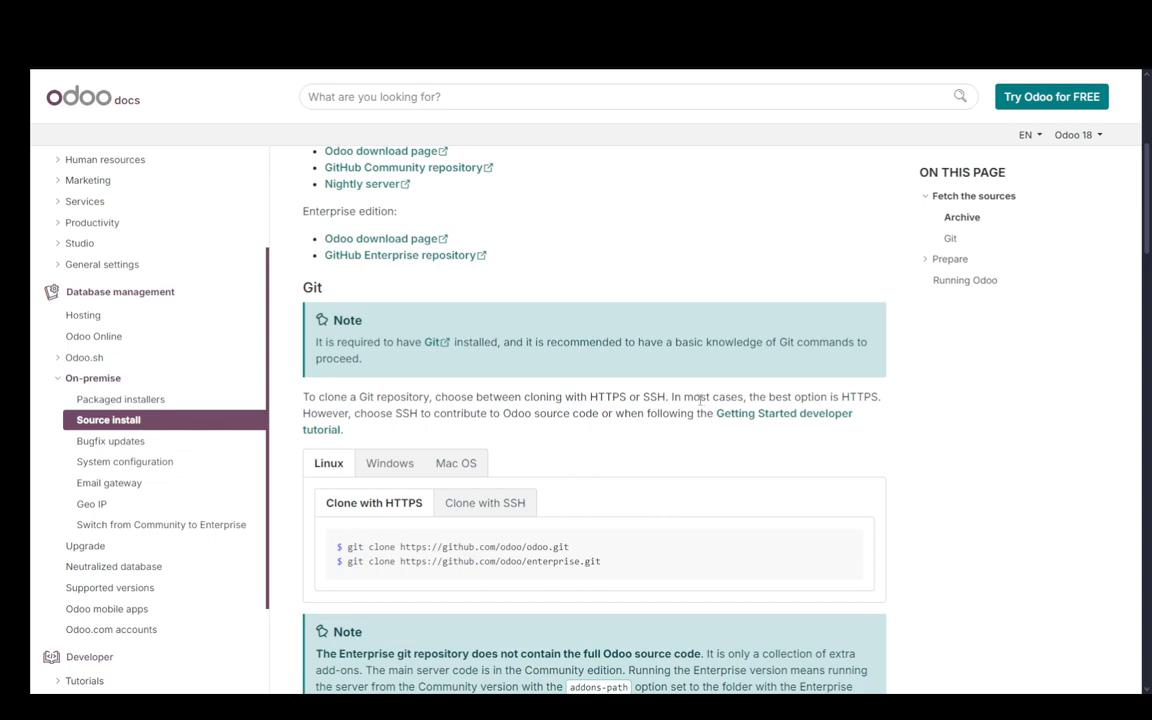
mouse_move(518, 536)
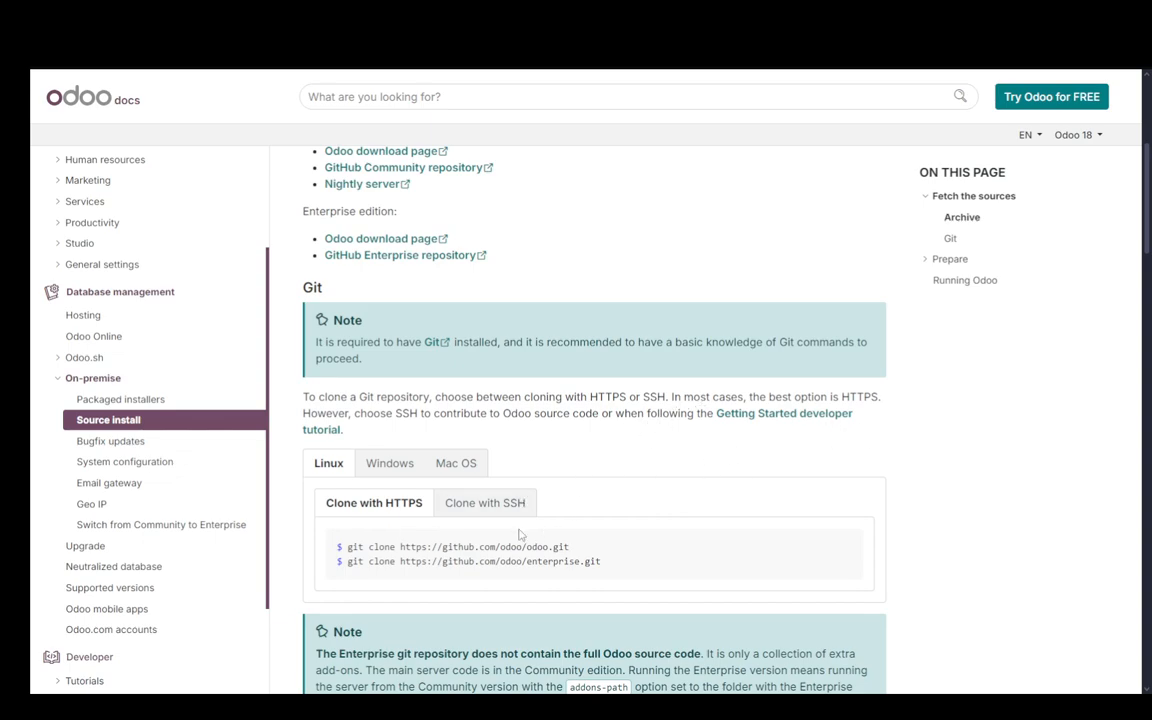
mouse_move(660, 474)
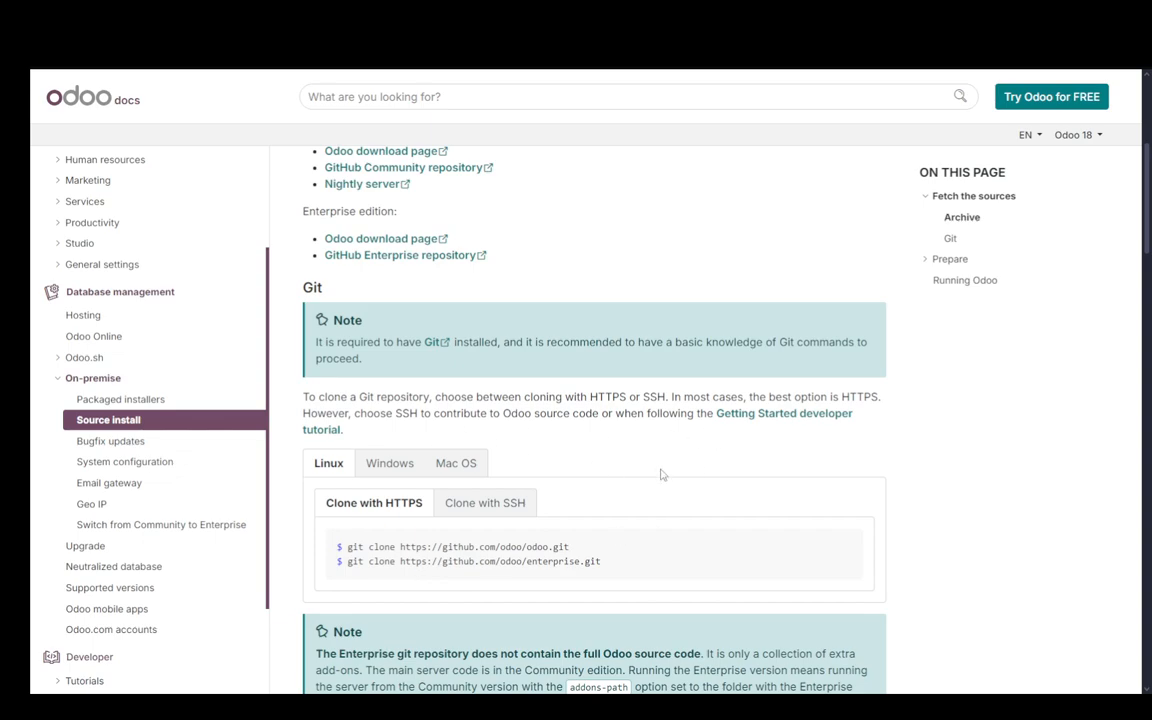
mouse_move(600, 456)
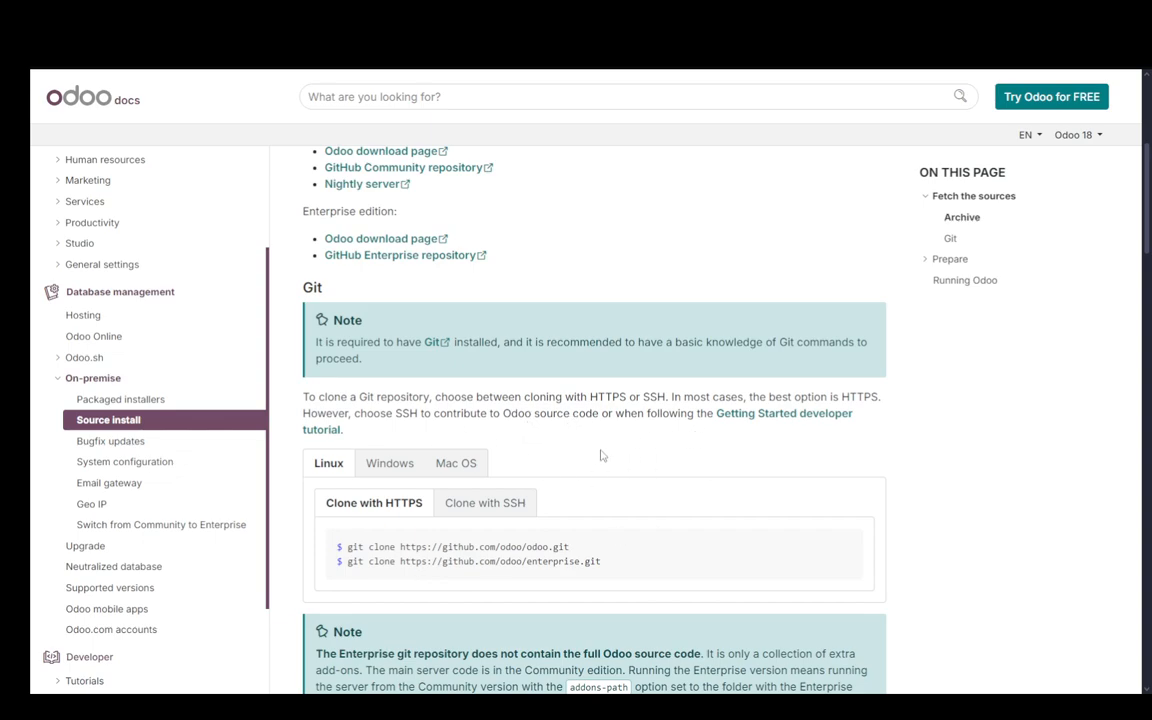
mouse_move(776, 436)
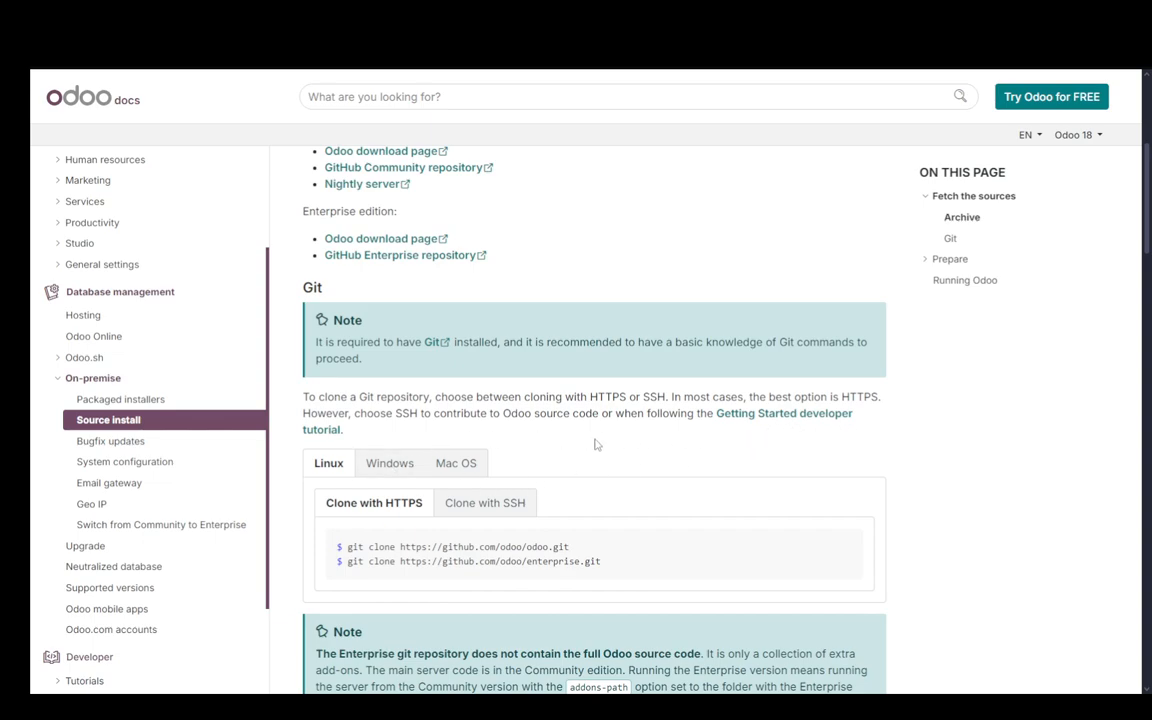
- Switch the Linux clone commands to SSH, check HTTPS briefly, and leave SSH shown
scroll(down, 3)
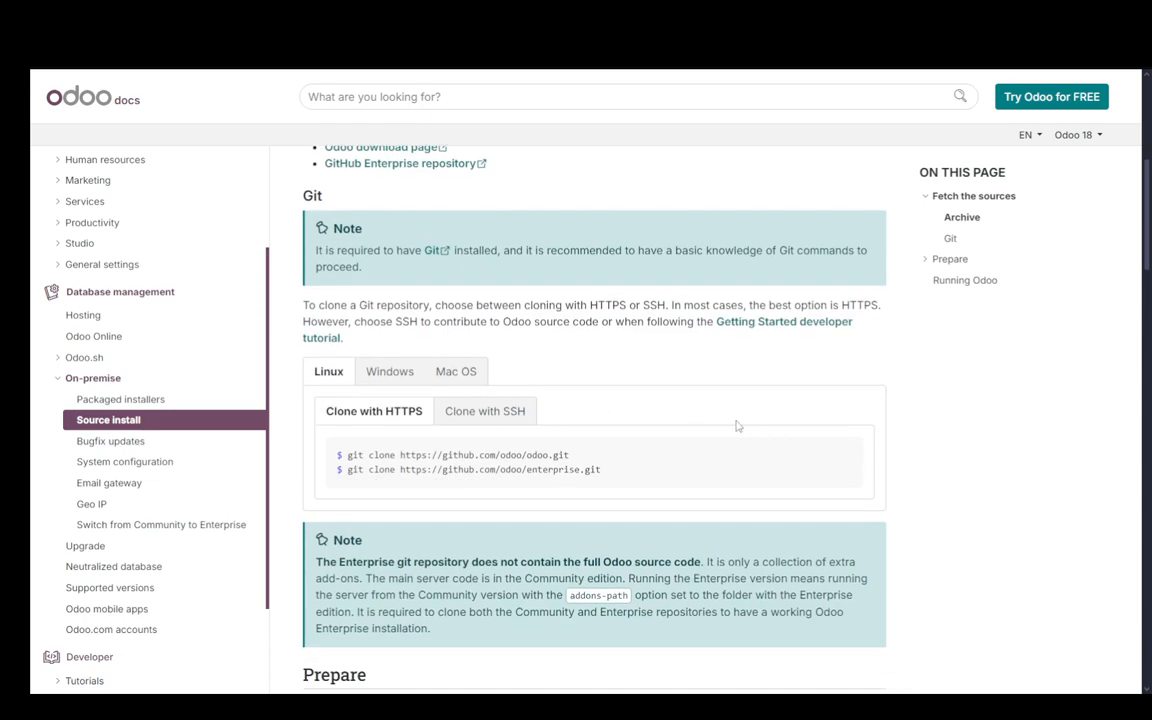
mouse_move(640, 372)
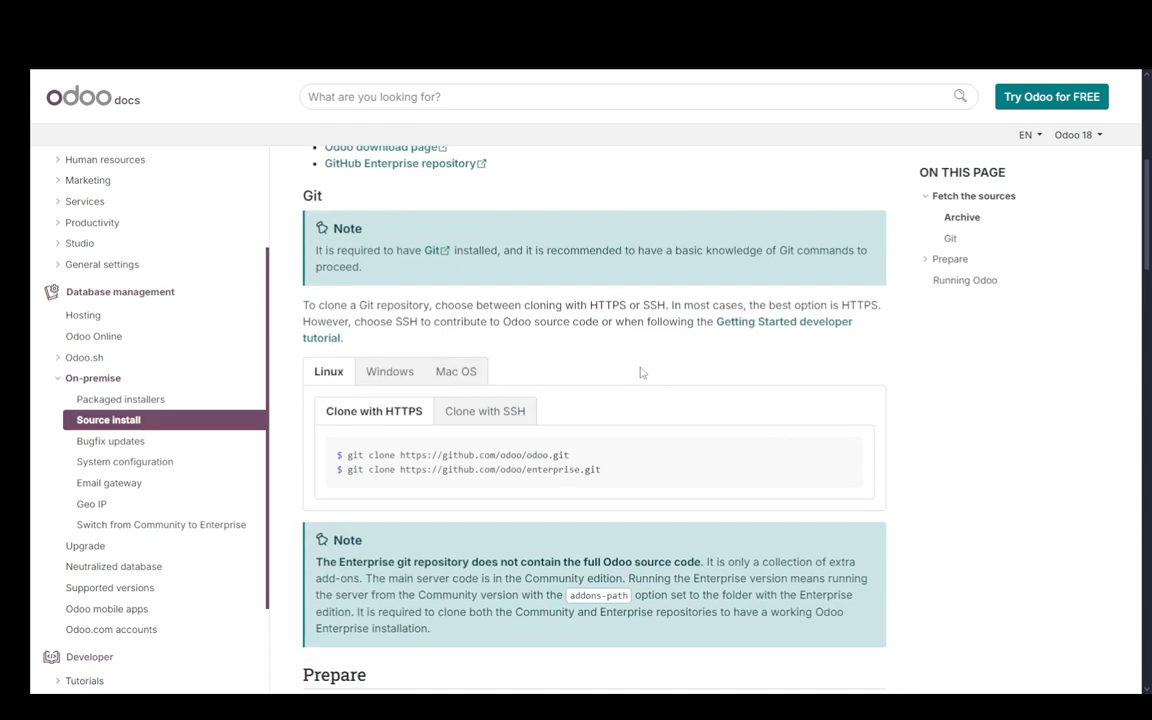
scroll(down, 3)
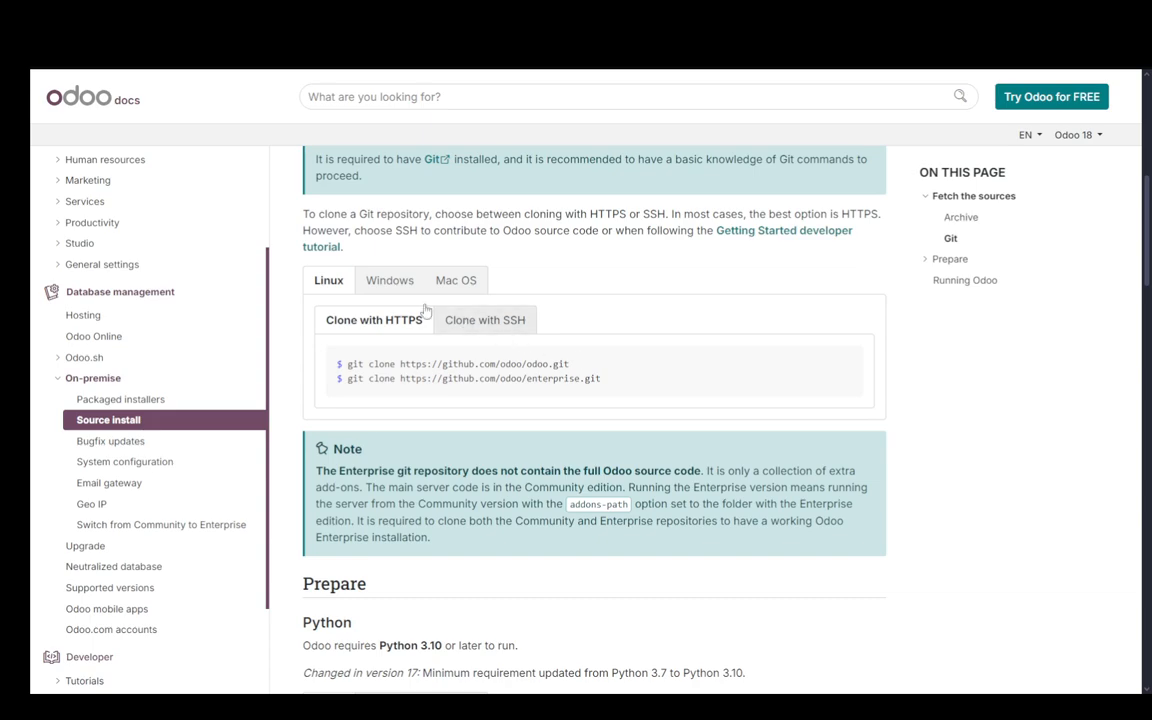
click(484, 320)
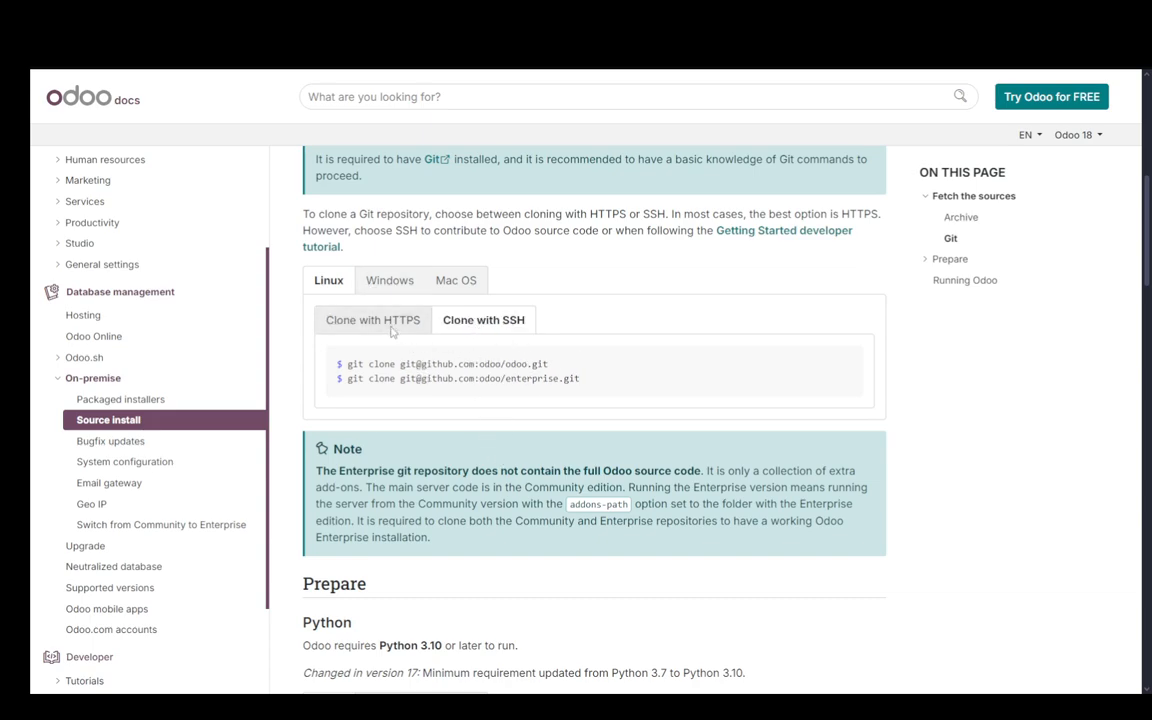
click(372, 320)
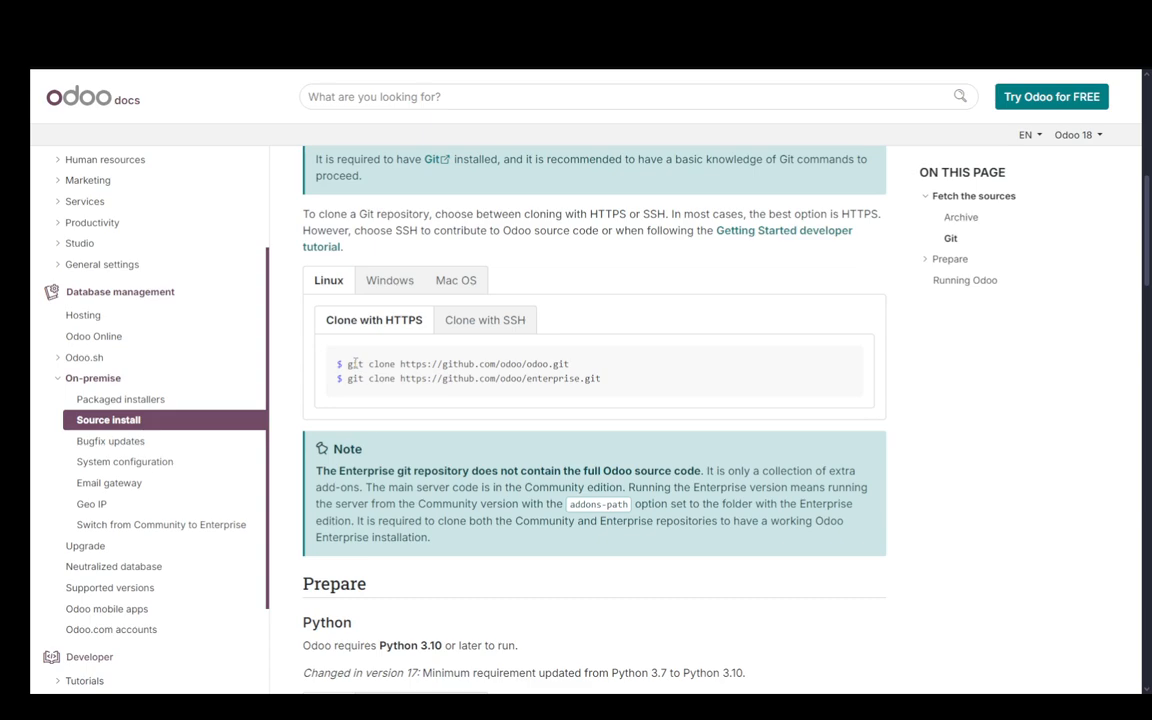
double_click(412, 364)
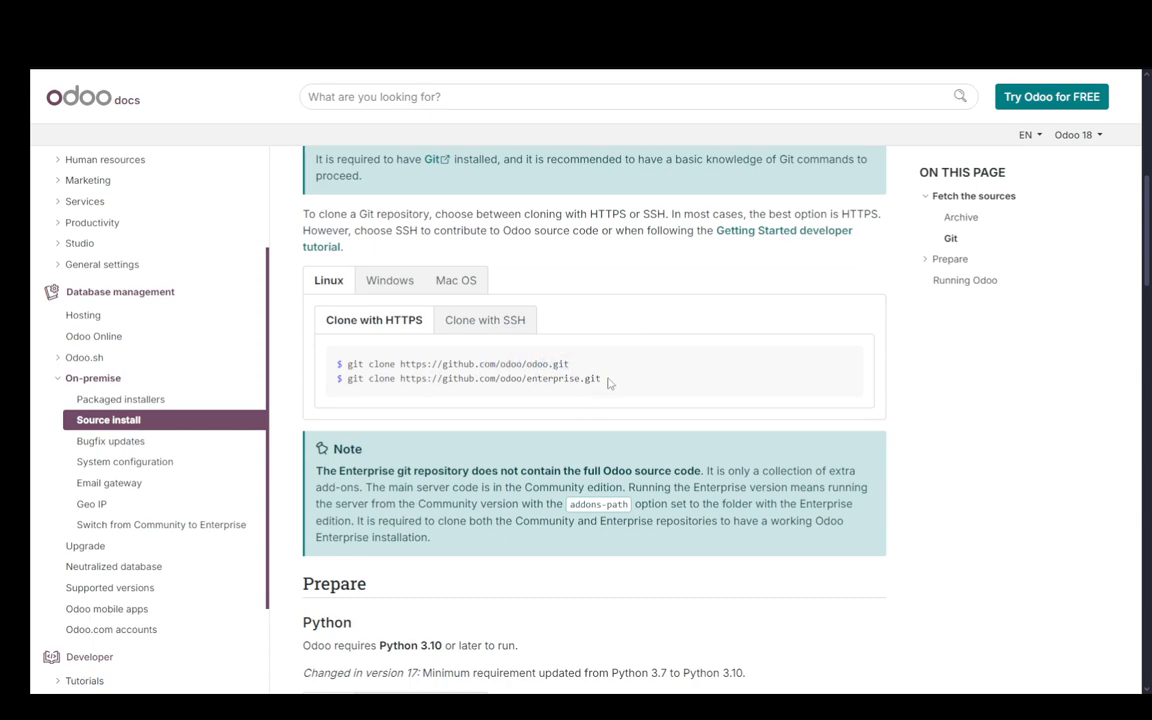
mouse_move(552, 406)
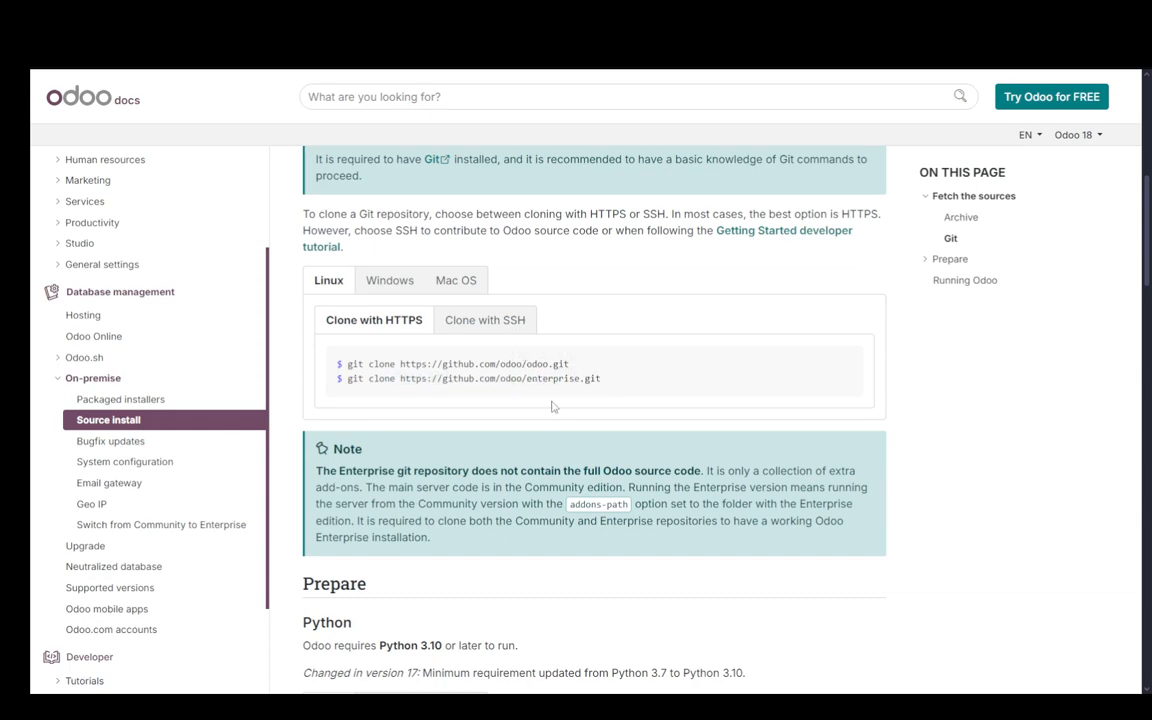
double_click(536, 364)
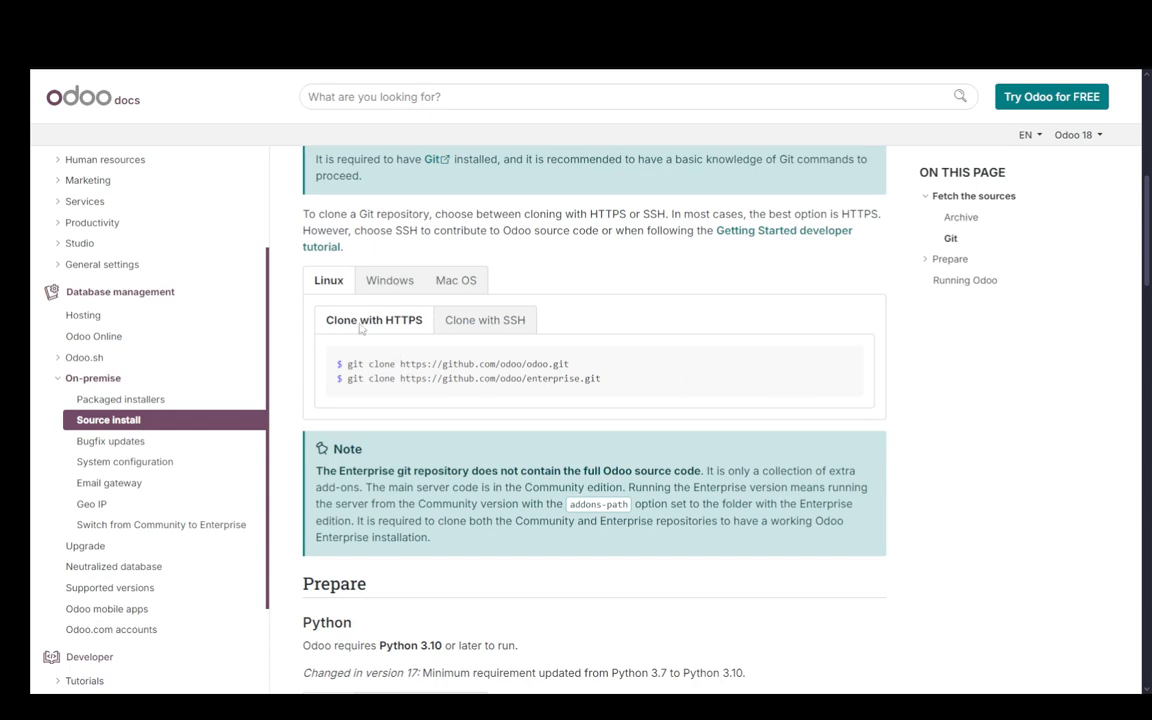
click(484, 320)
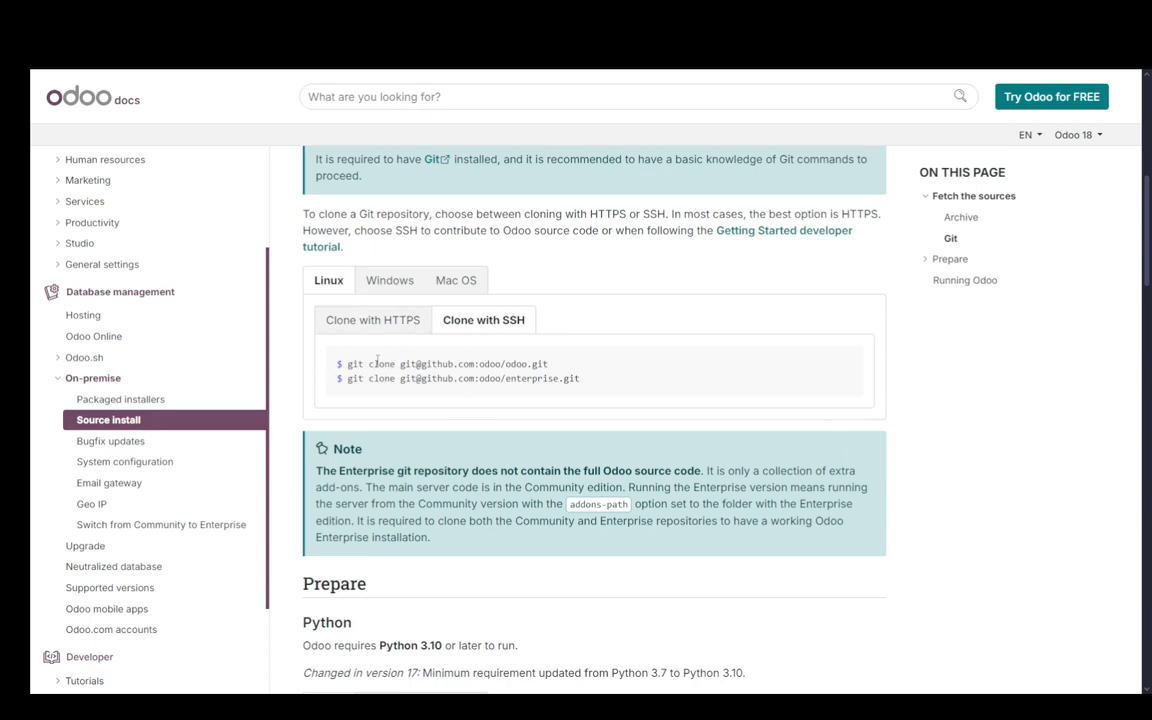
mouse_move(548, 408)
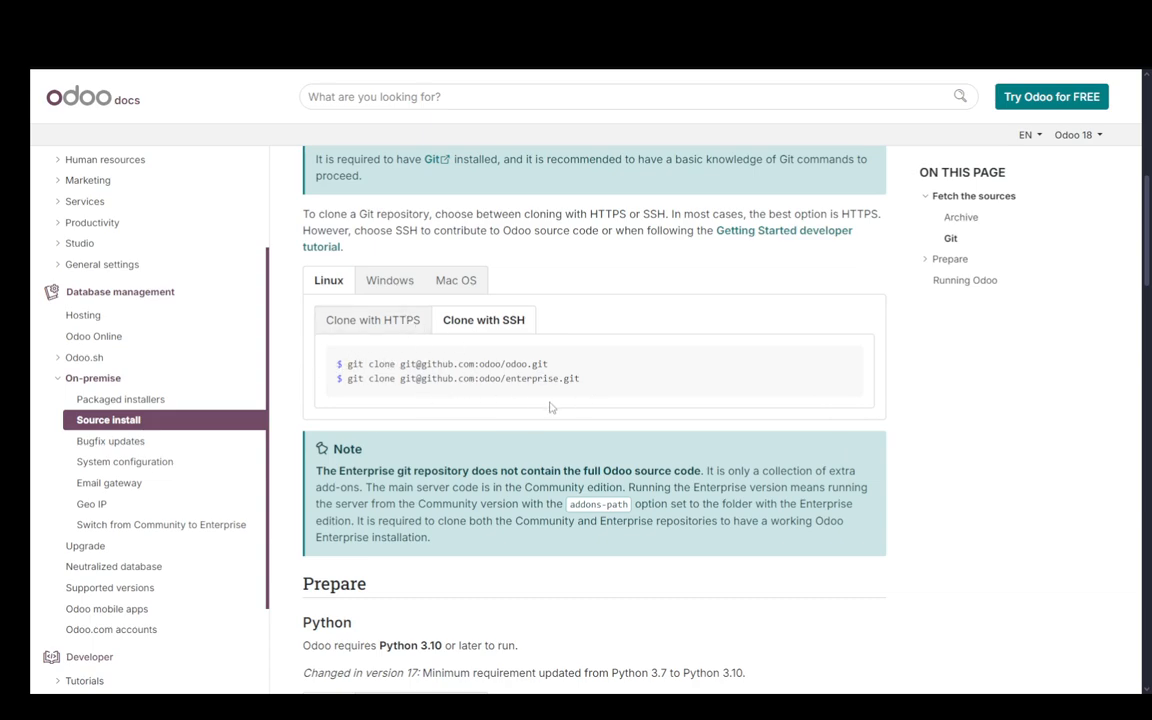
mouse_move(516, 364)
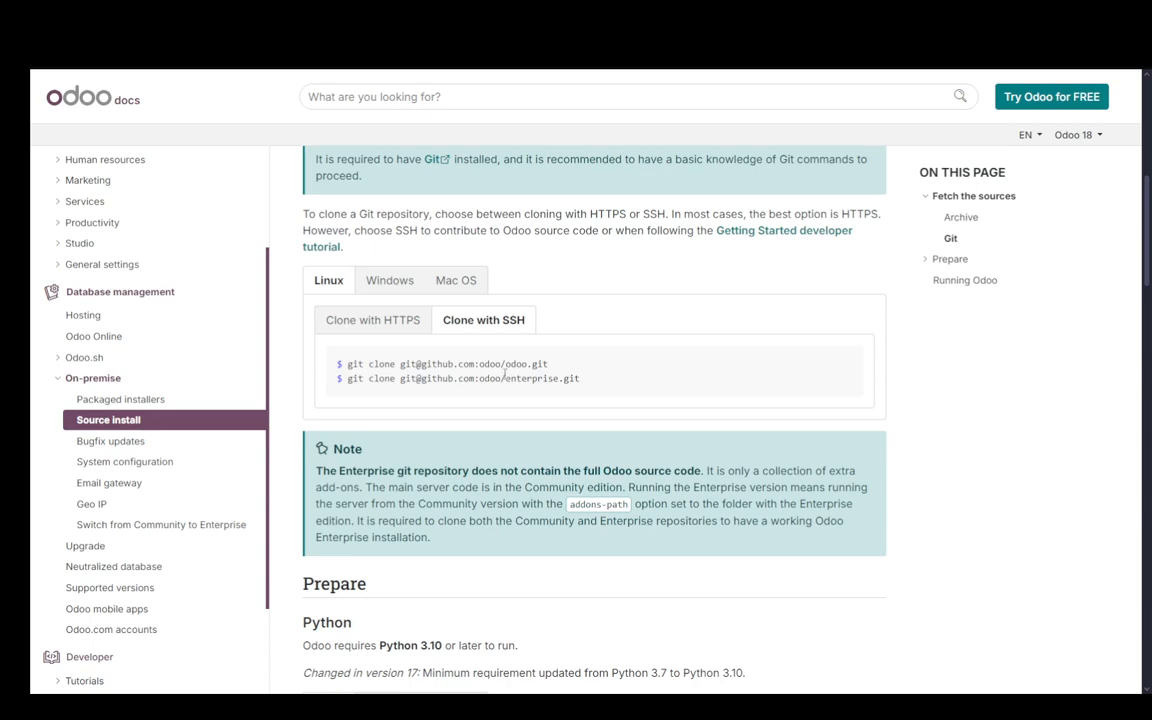
mouse_move(532, 356)
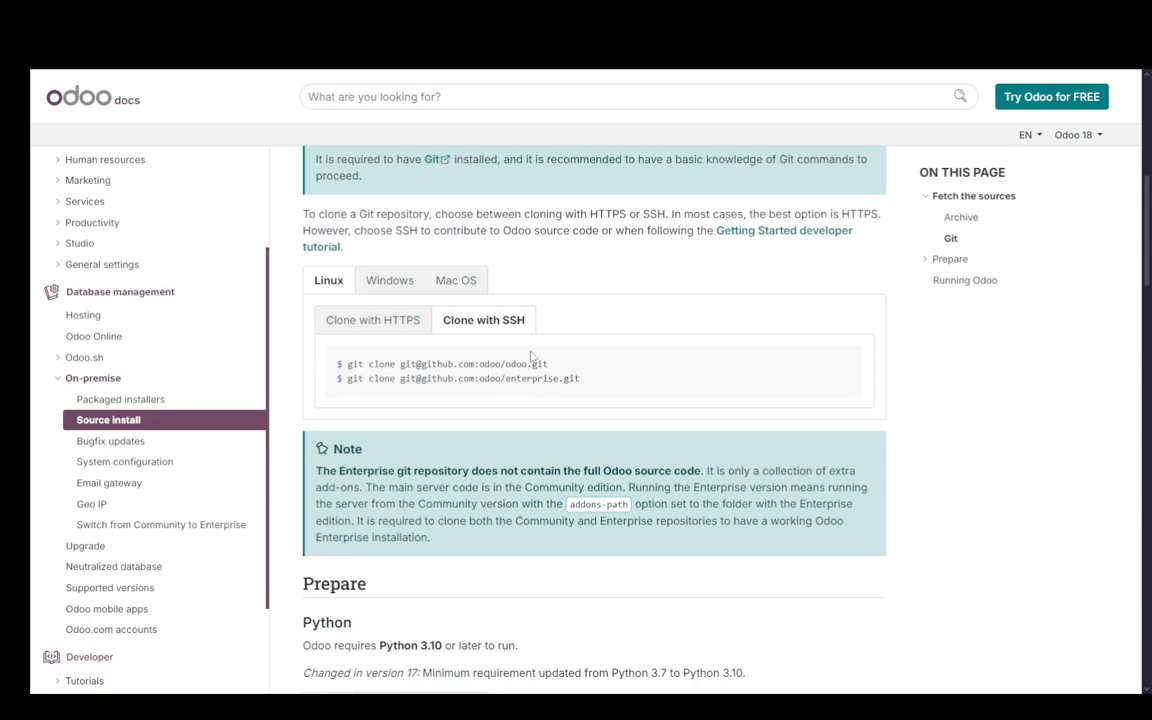
mouse_move(784, 392)
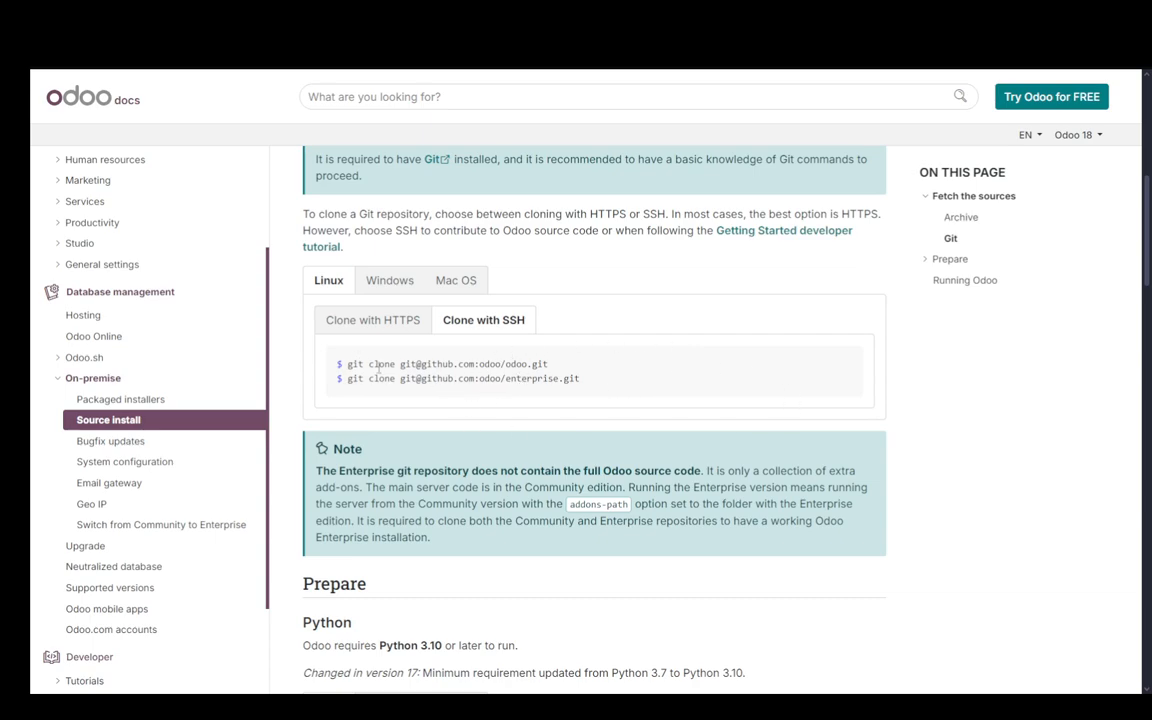
mouse_move(580, 376)
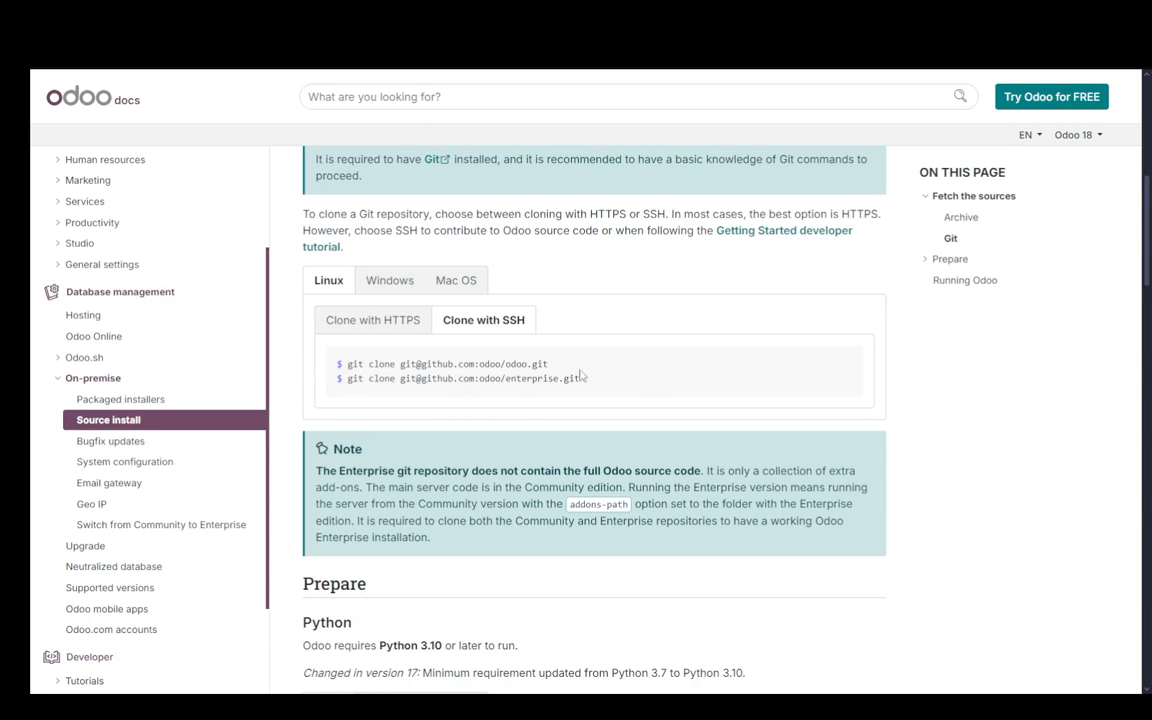
scroll(down, 3)
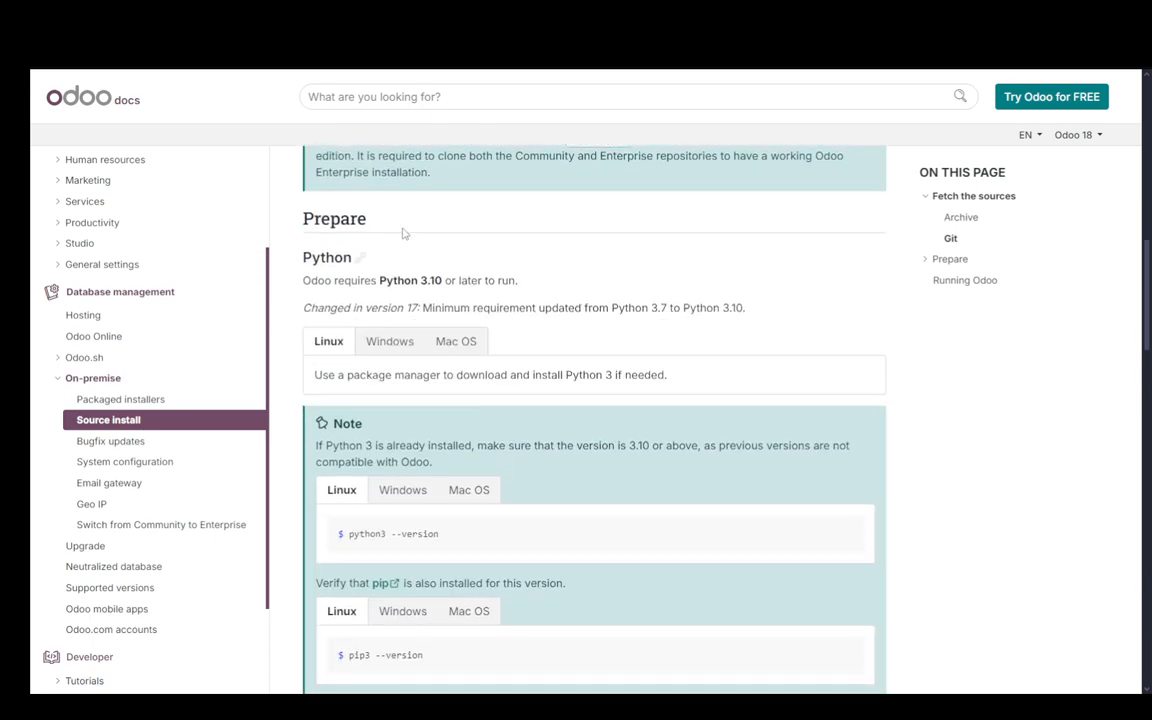
scroll(up, 3)
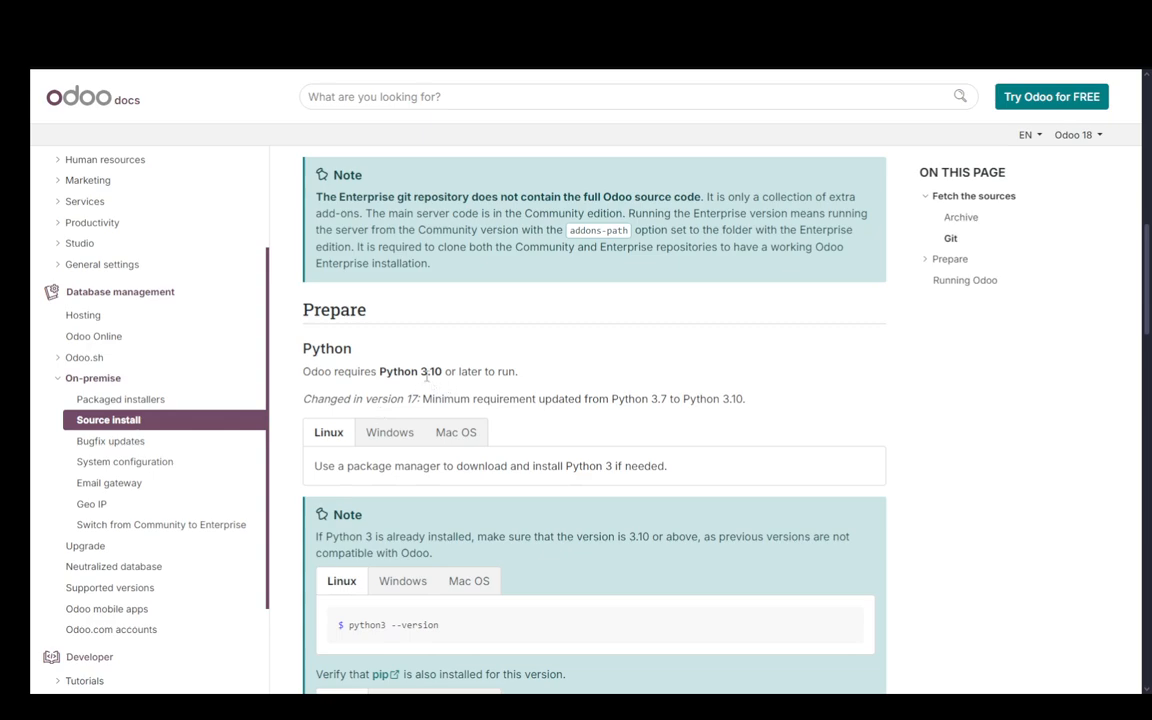
mouse_move(772, 376)
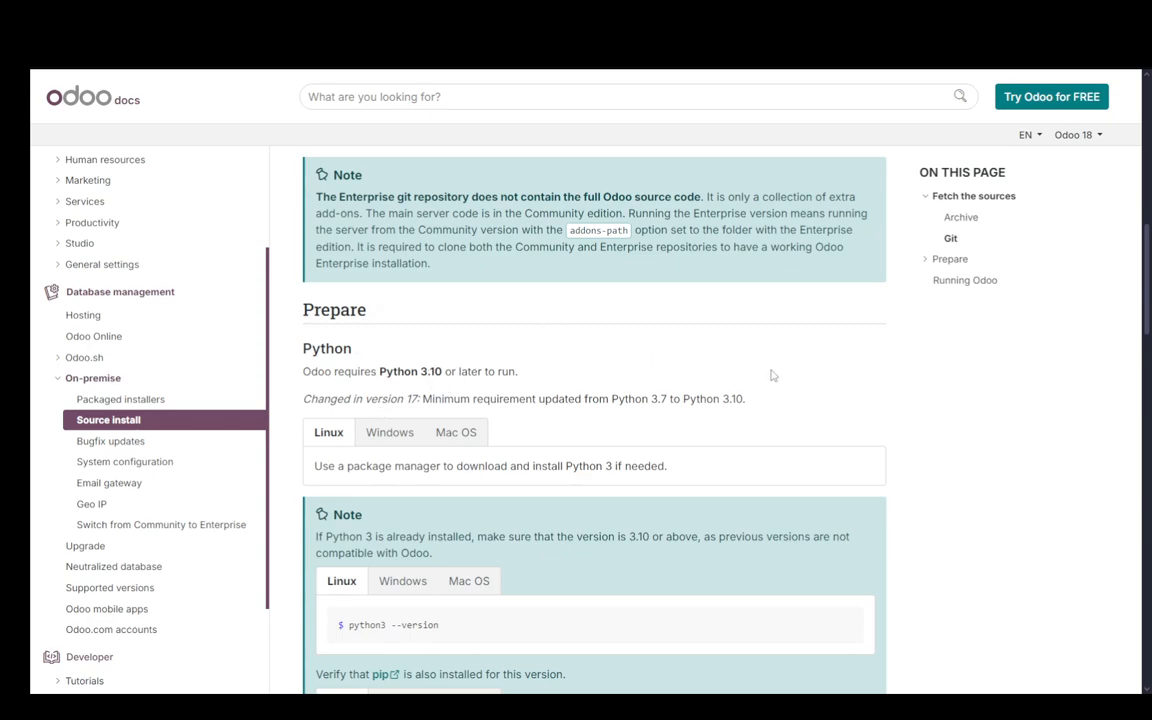
scroll(up, 3)
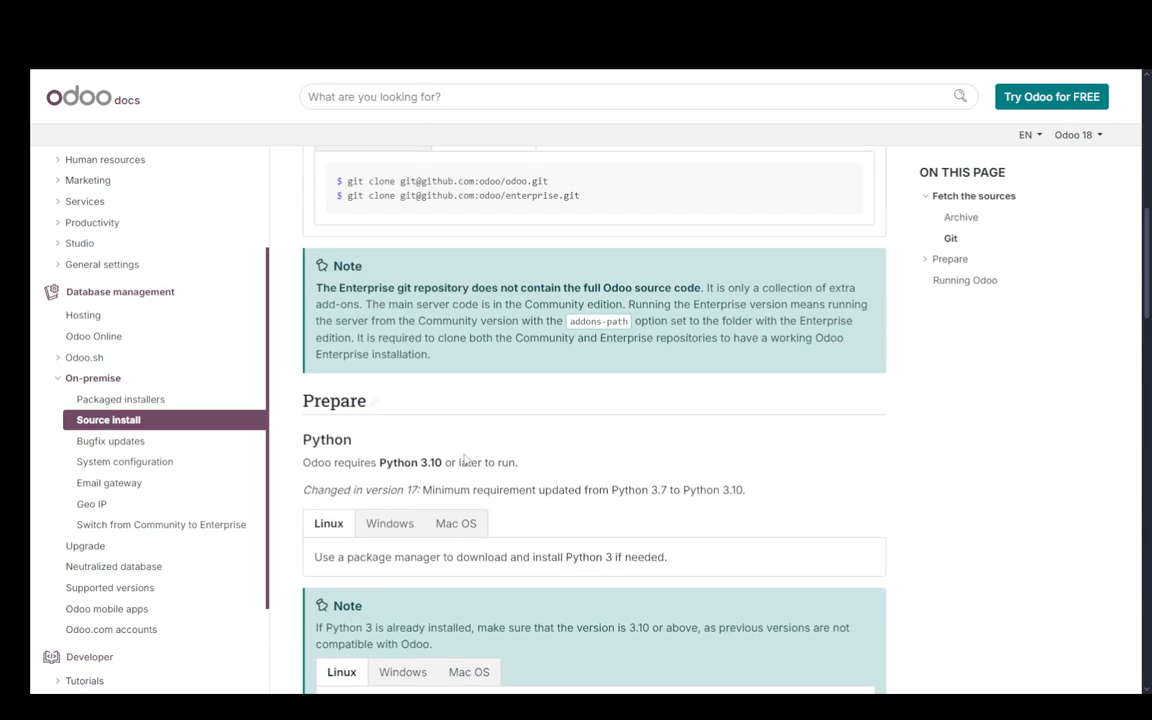
scroll(up, 3)
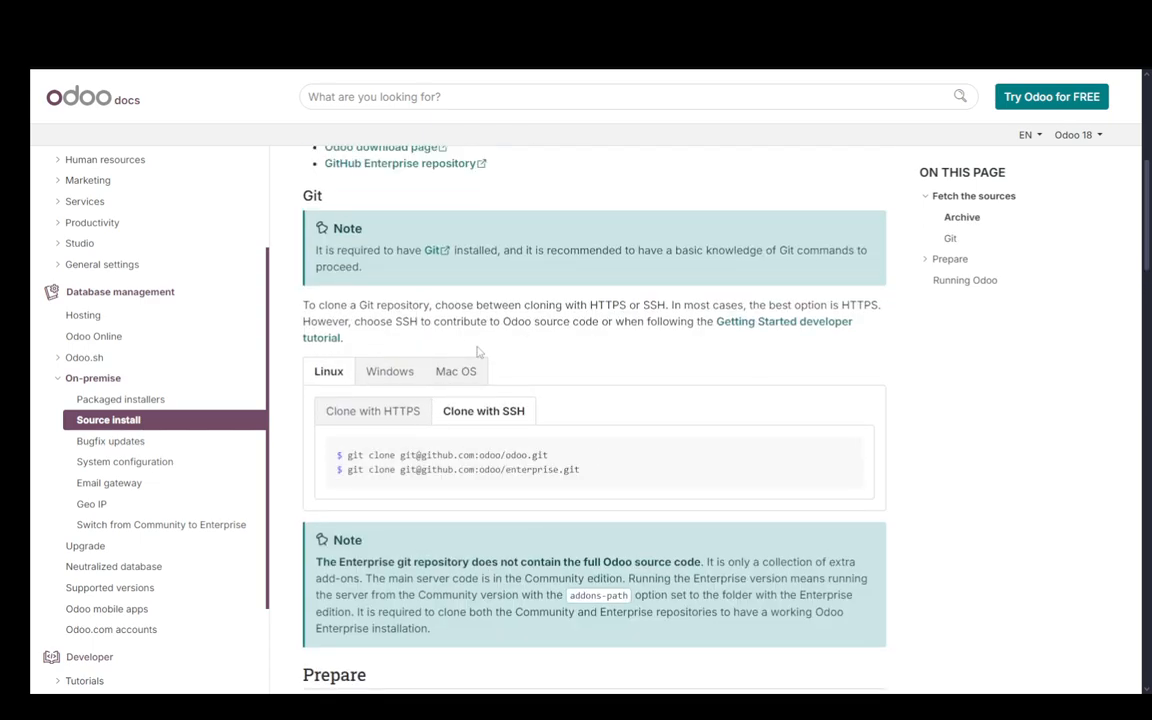
scroll(down, 3)
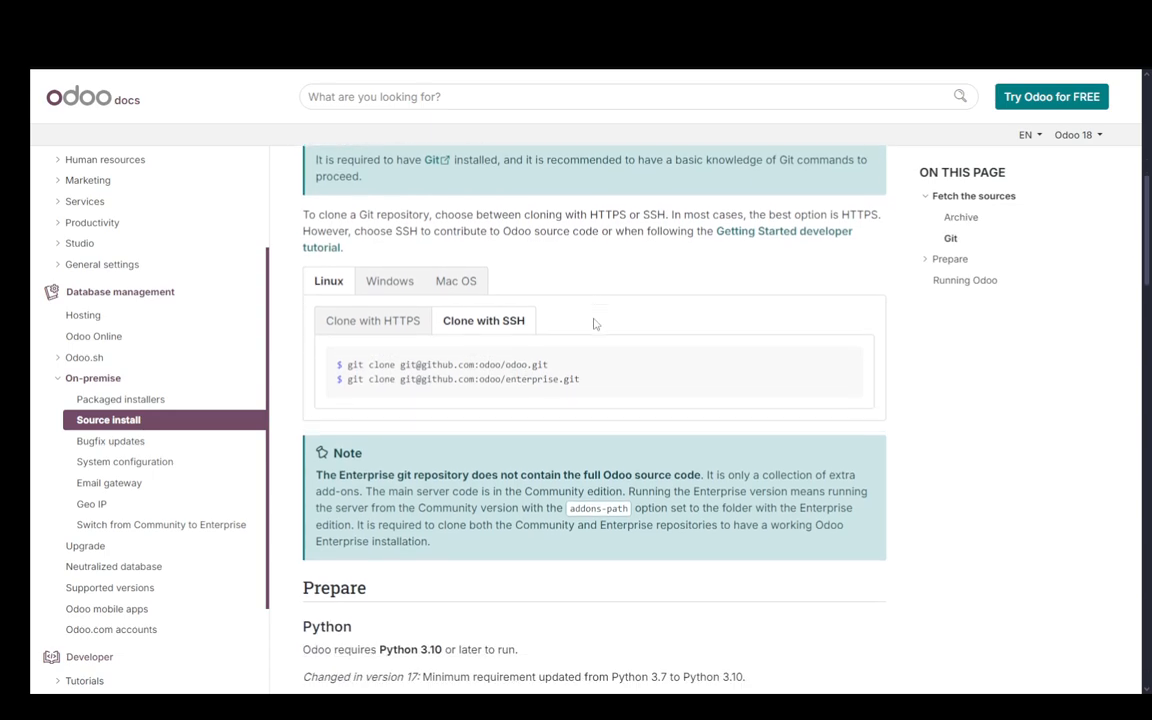
scroll(up, 3)
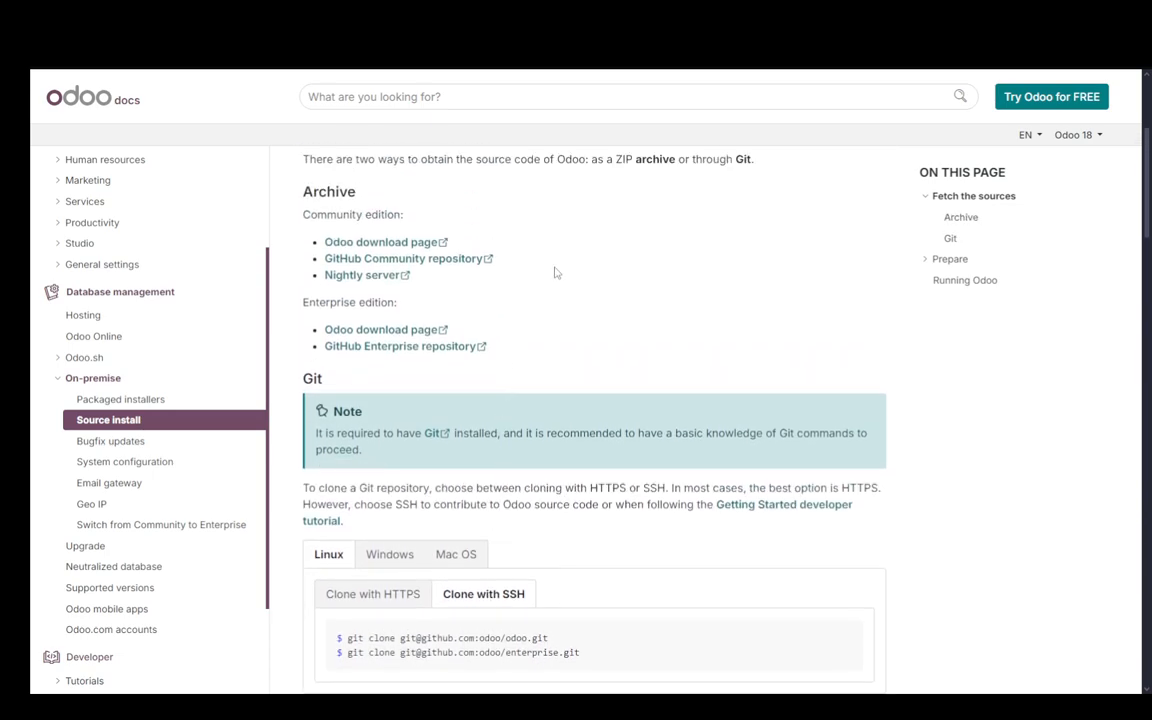
mouse_move(688, 456)
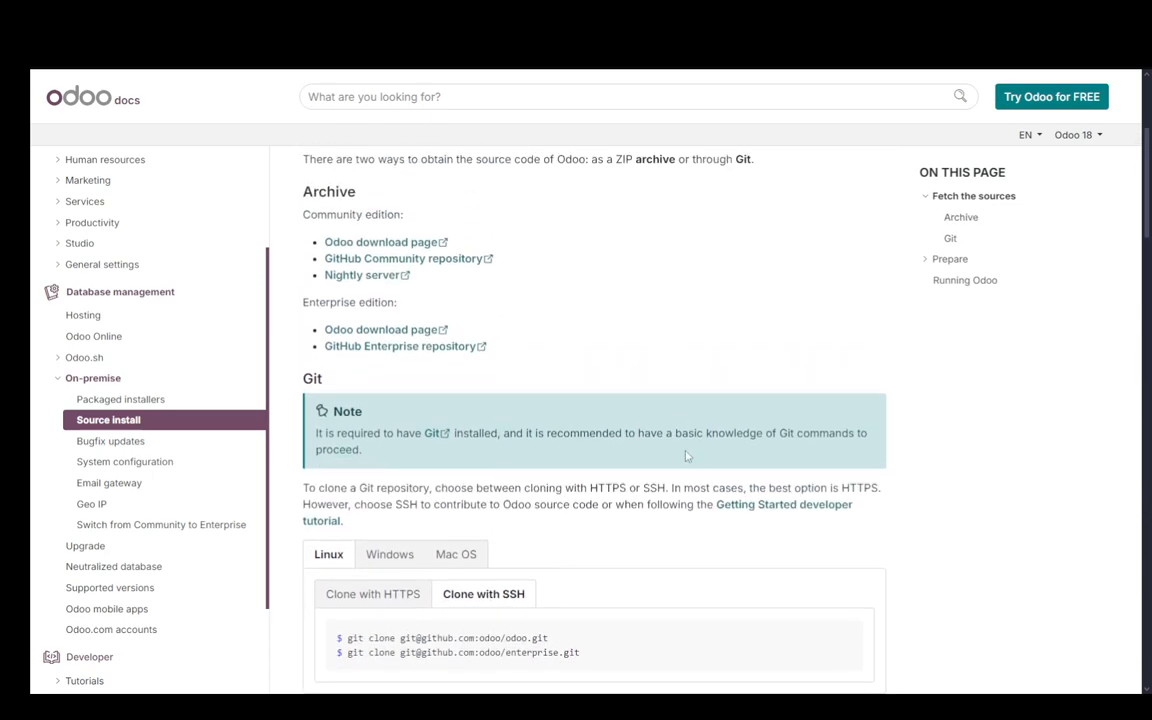